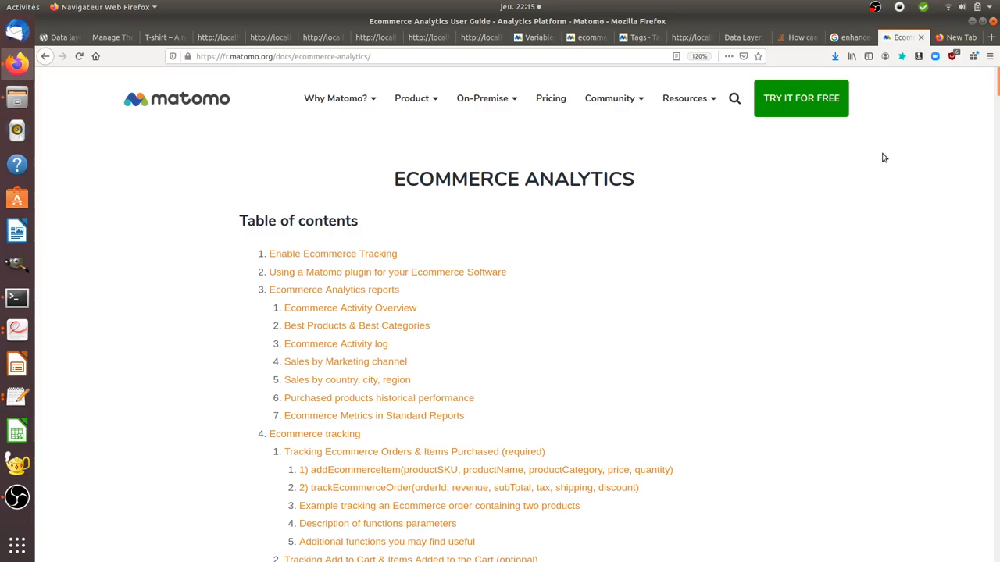
{"action": "mouse_move", "coordinate": [895, 132]}
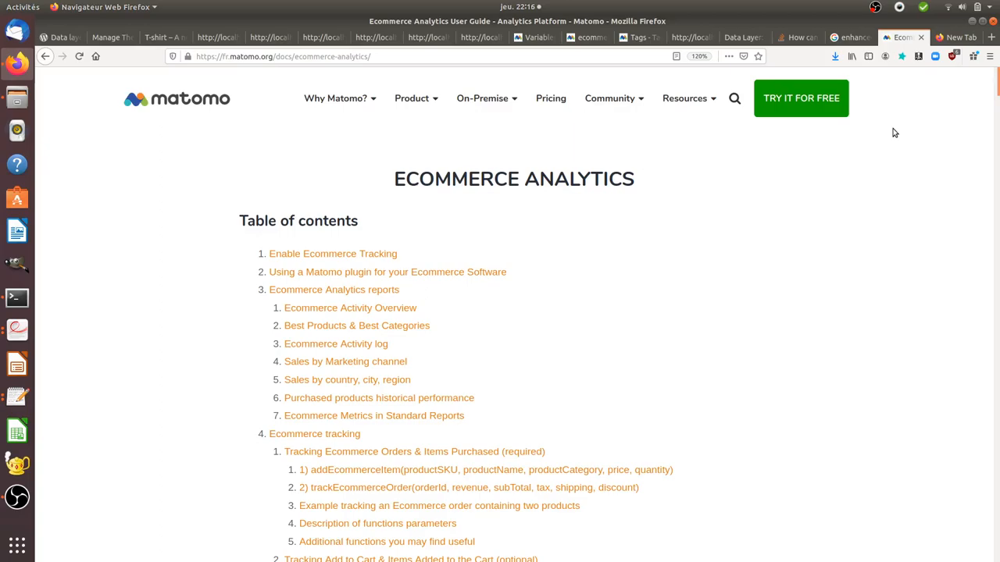
{"action": "mouse_move", "coordinate": [851, 37]}
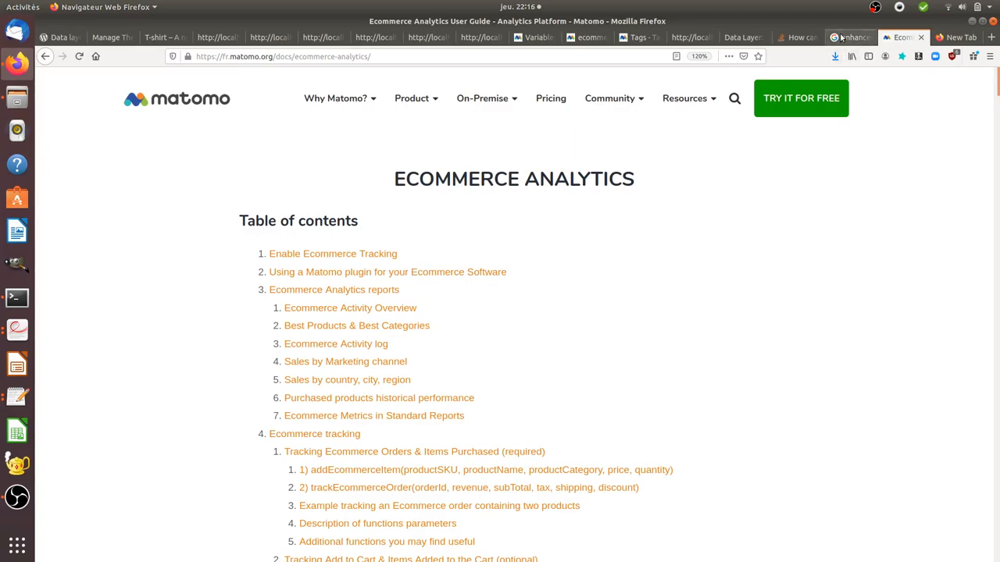
Switch to the Google results for 'enhanced ecommerce google analytics'
{"action": "left_click", "coordinate": [850, 37]}
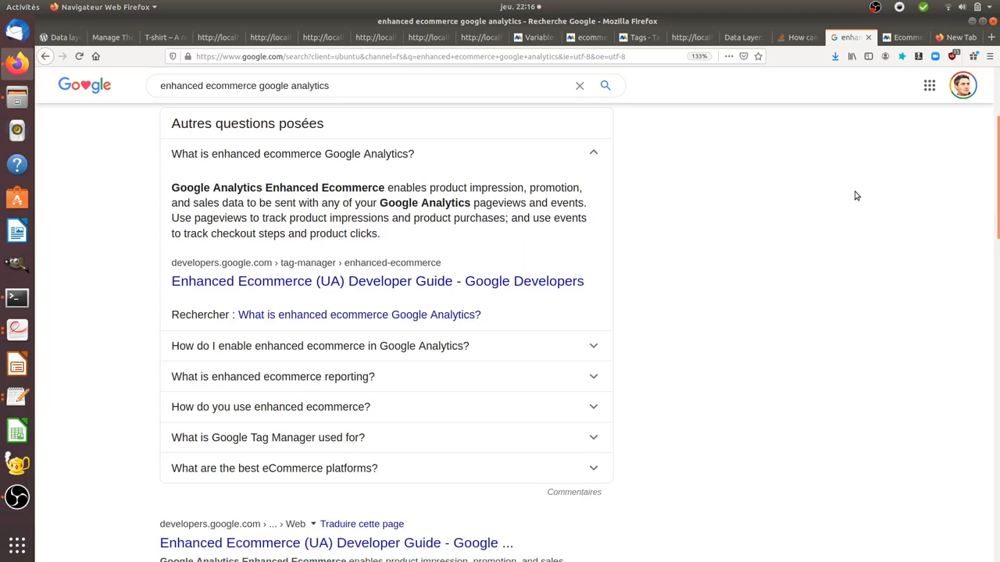
{"action": "mouse_move", "coordinate": [588, 204]}
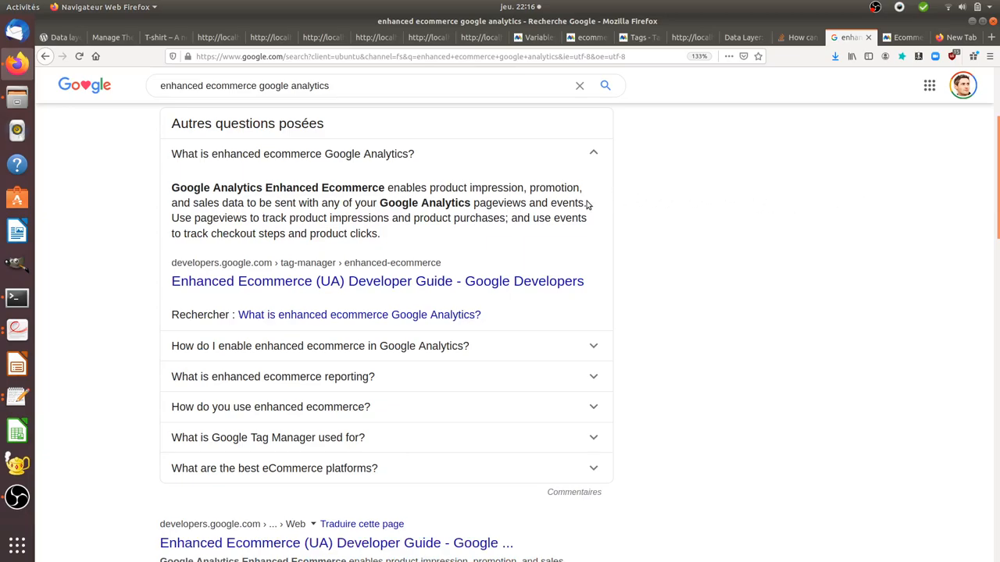
{"action": "mouse_move", "coordinate": [239, 164]}
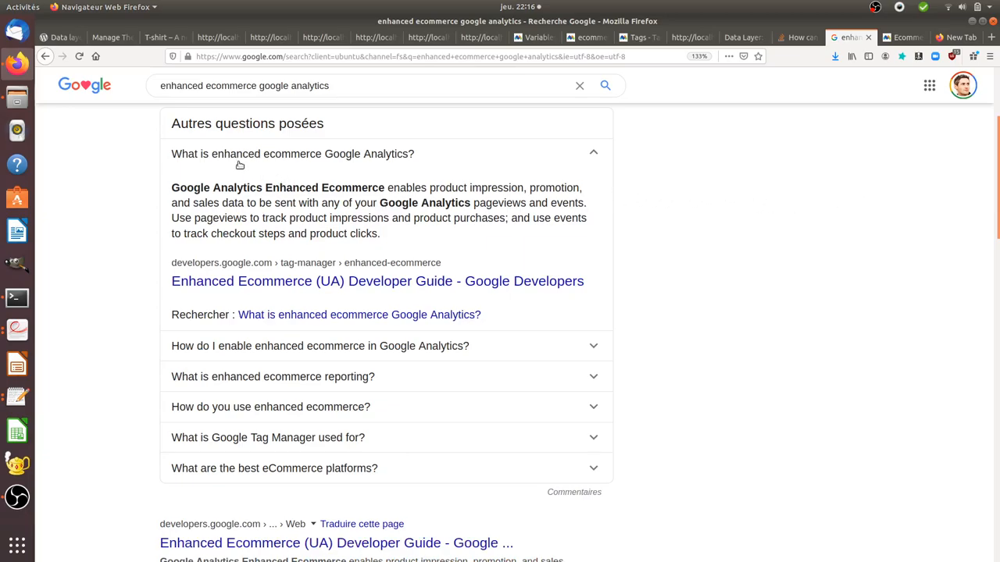
{"action": "mouse_move", "coordinate": [286, 180]}
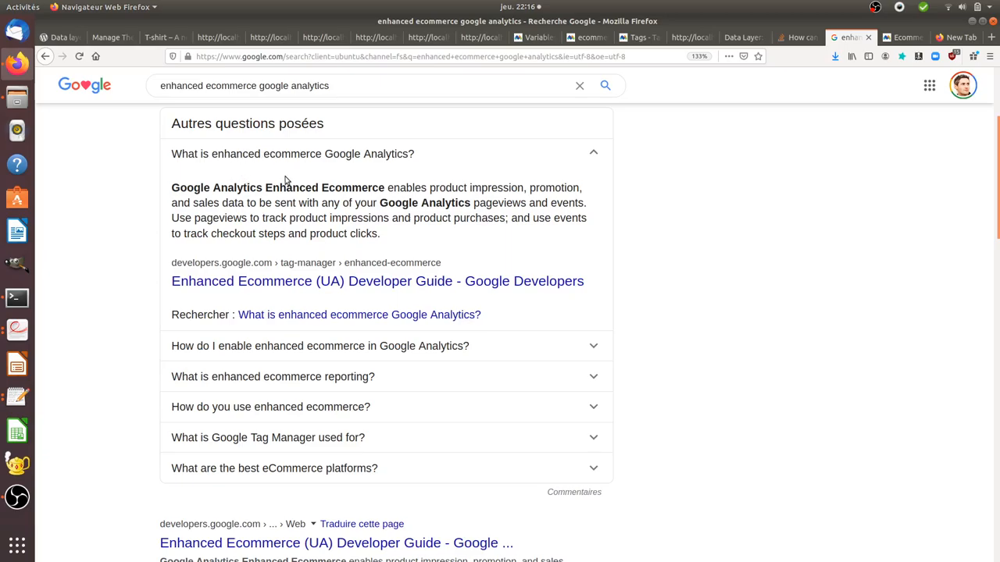
{"action": "mouse_move", "coordinate": [329, 194]}
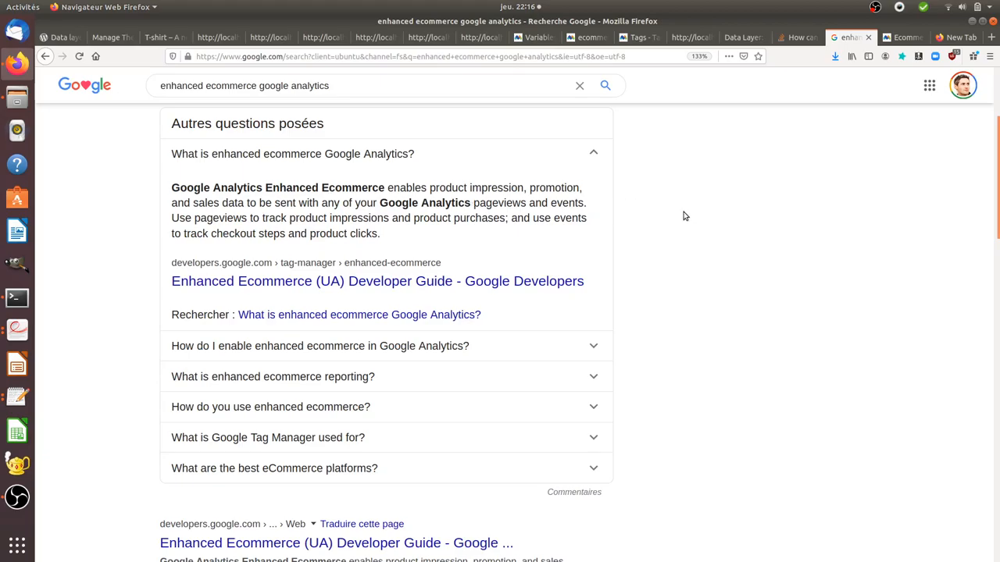
{"action": "mouse_move", "coordinate": [897, 50]}
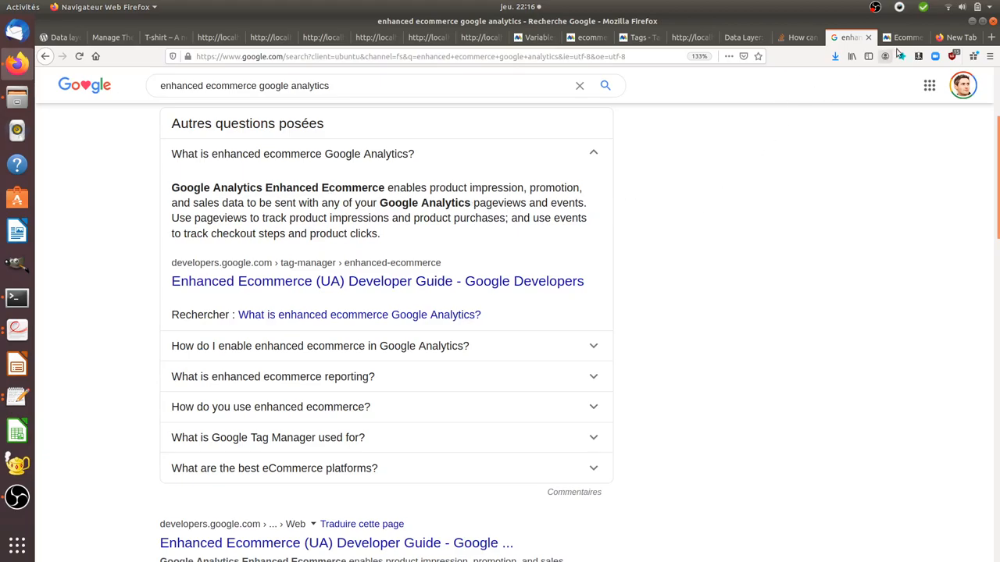
Return to the Matomo Ecommerce Analytics User Guide tab
{"action": "left_click", "coordinate": [902, 37]}
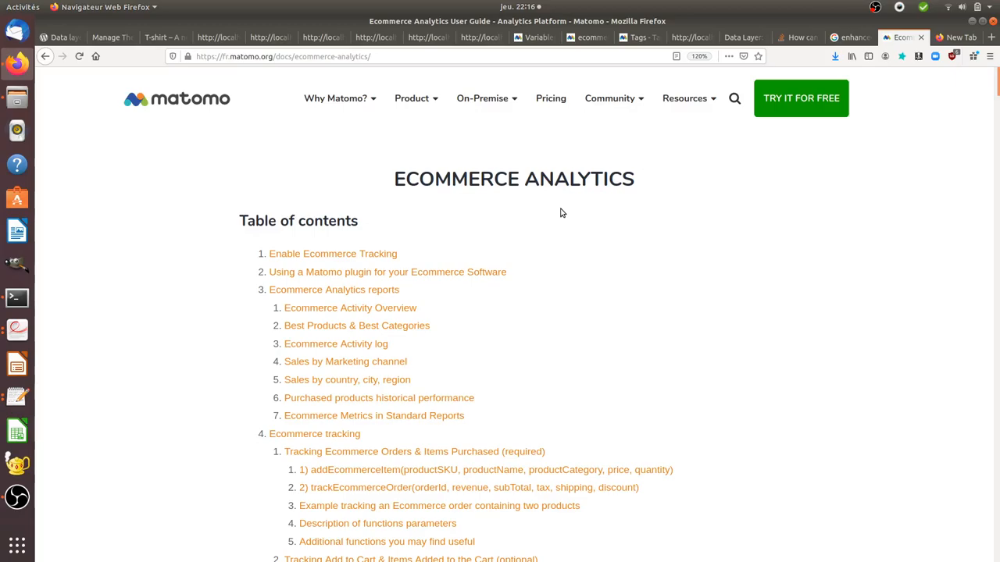
{"action": "mouse_move", "coordinate": [734, 193]}
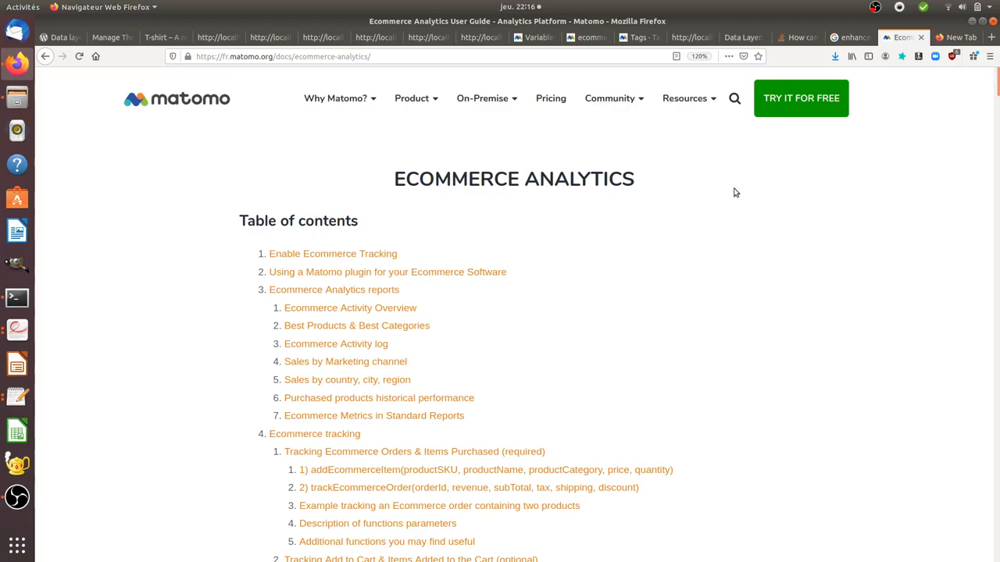
{"action": "mouse_move", "coordinate": [728, 229]}
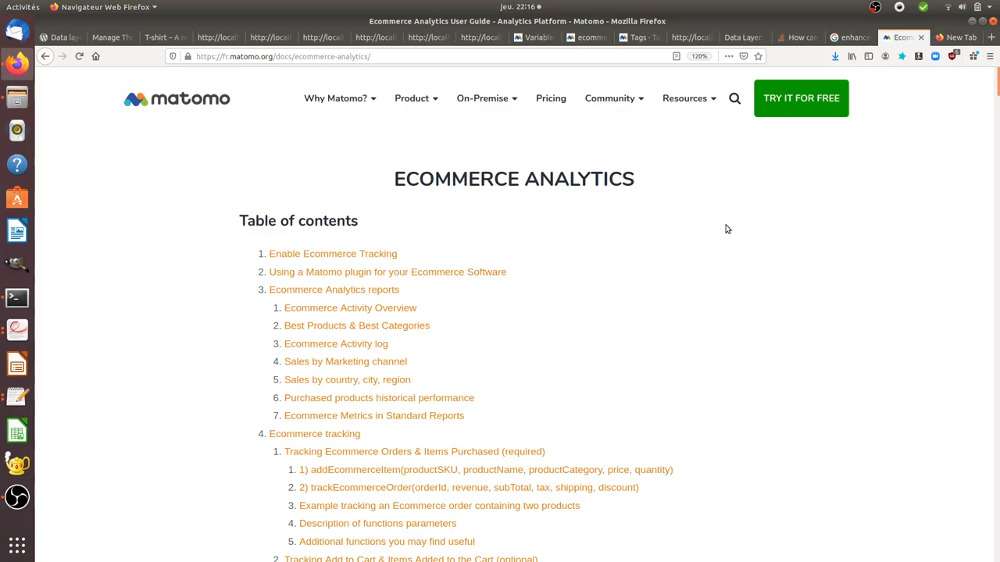
{"action": "mouse_move", "coordinate": [961, 130]}
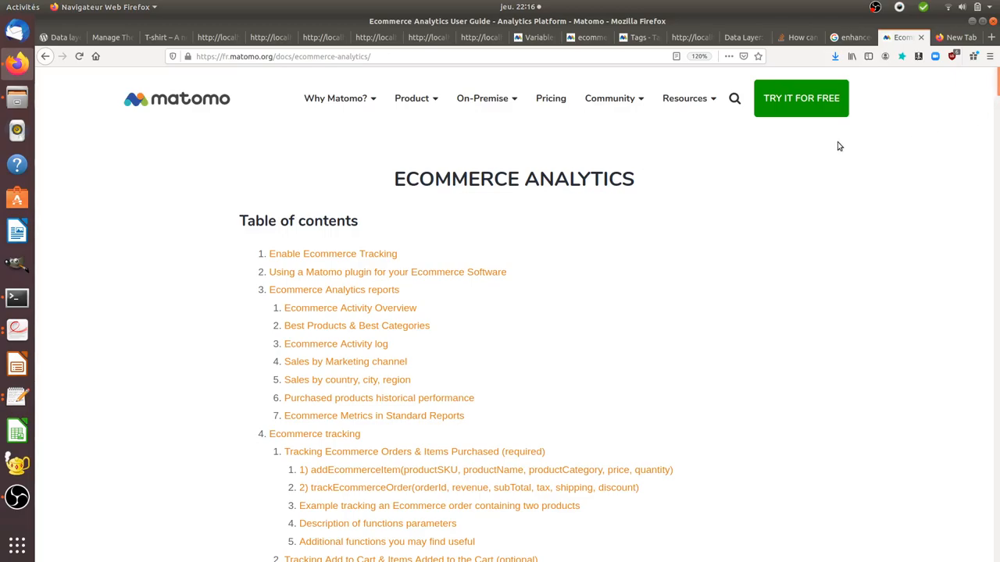
{"action": "mouse_move", "coordinate": [691, 182]}
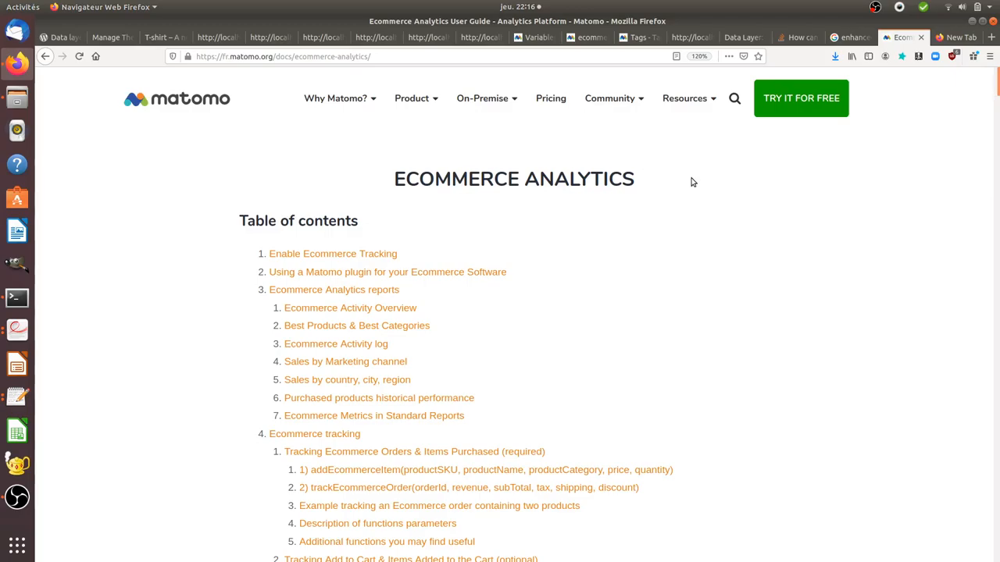
{"action": "mouse_move", "coordinate": [733, 256]}
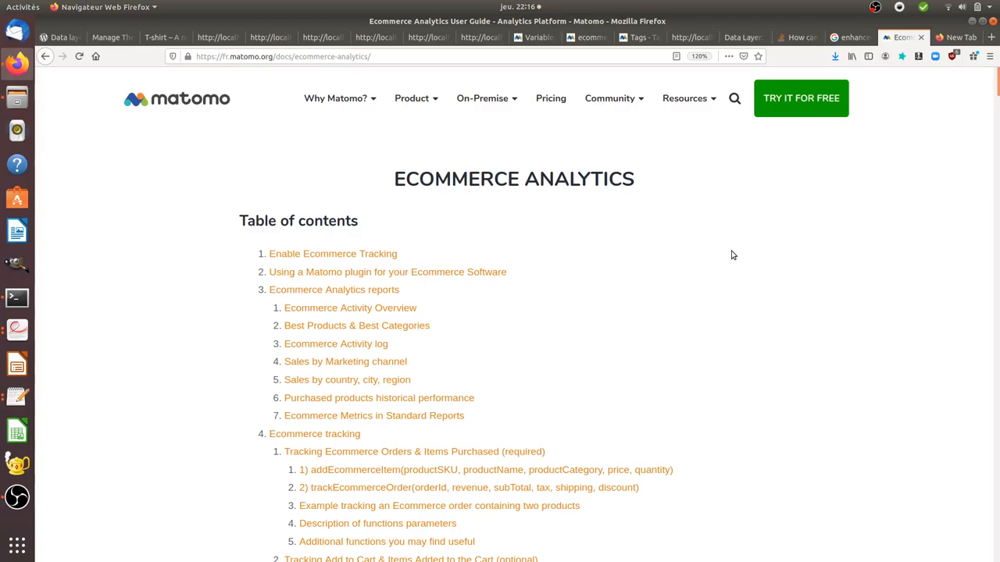
{"action": "mouse_move", "coordinate": [778, 275]}
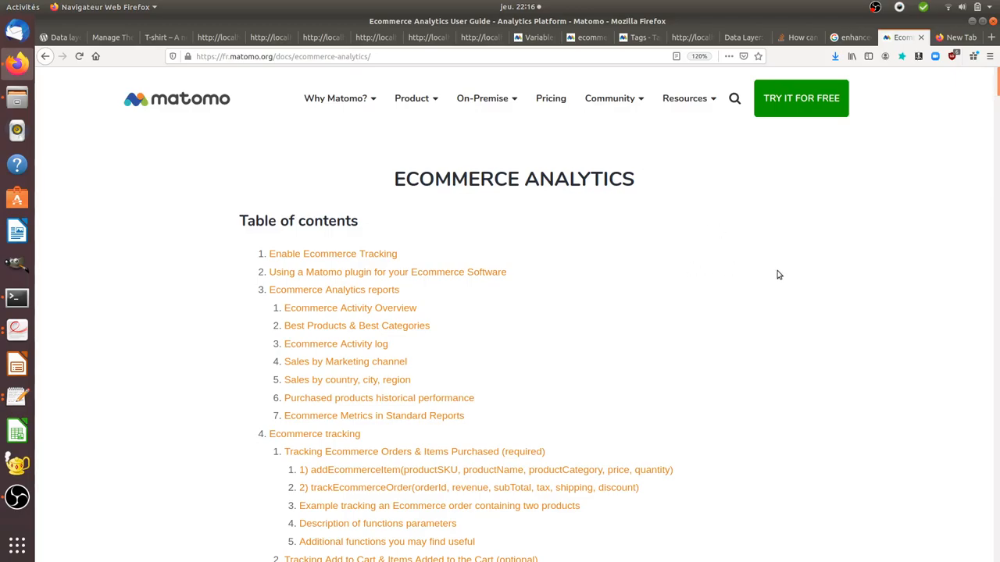
{"action": "mouse_move", "coordinate": [958, 136]}
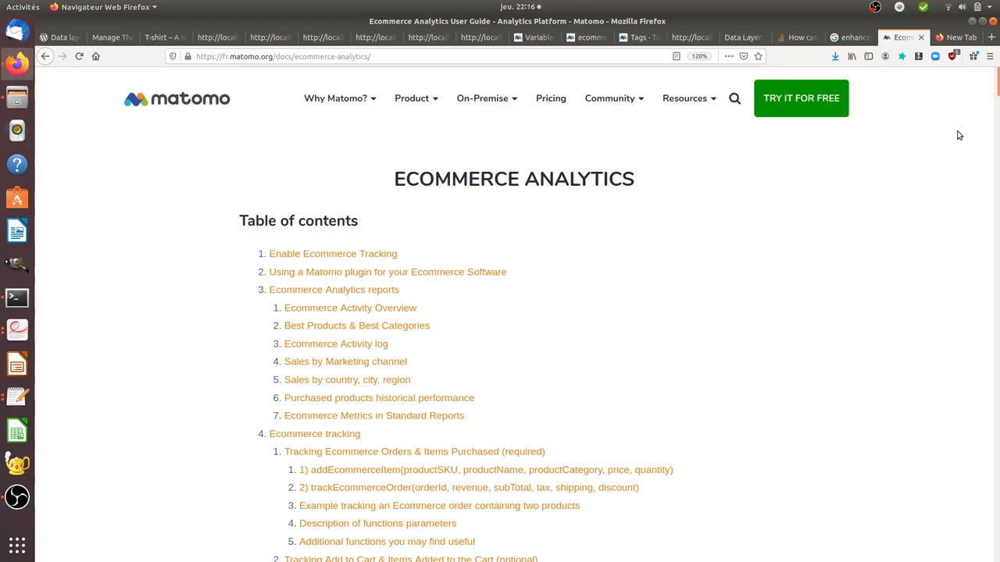
Scroll the guide past the table of contents to the Advanced Ecommerce Statistics API entry
{"action": "scroll", "scroll_direction": "down", "scroll_amount": 3}
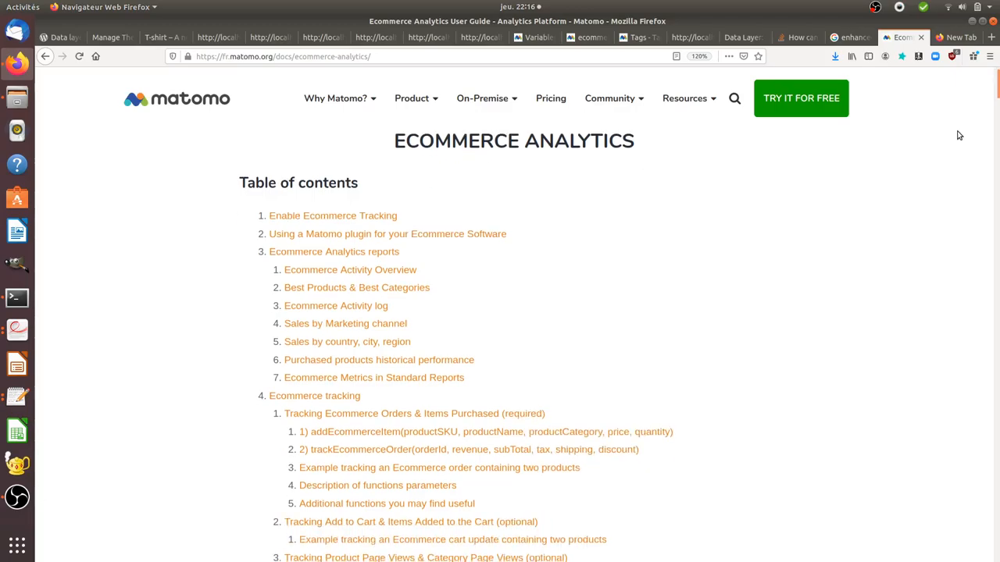
{"action": "scroll", "scroll_direction": "down", "scroll_amount": 3}
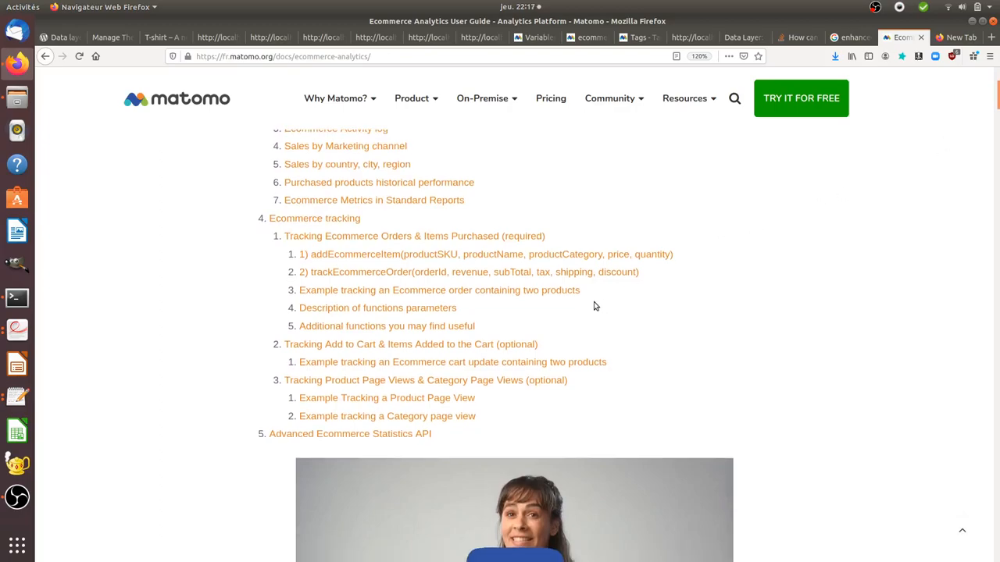
{"action": "mouse_move", "coordinate": [487, 351]}
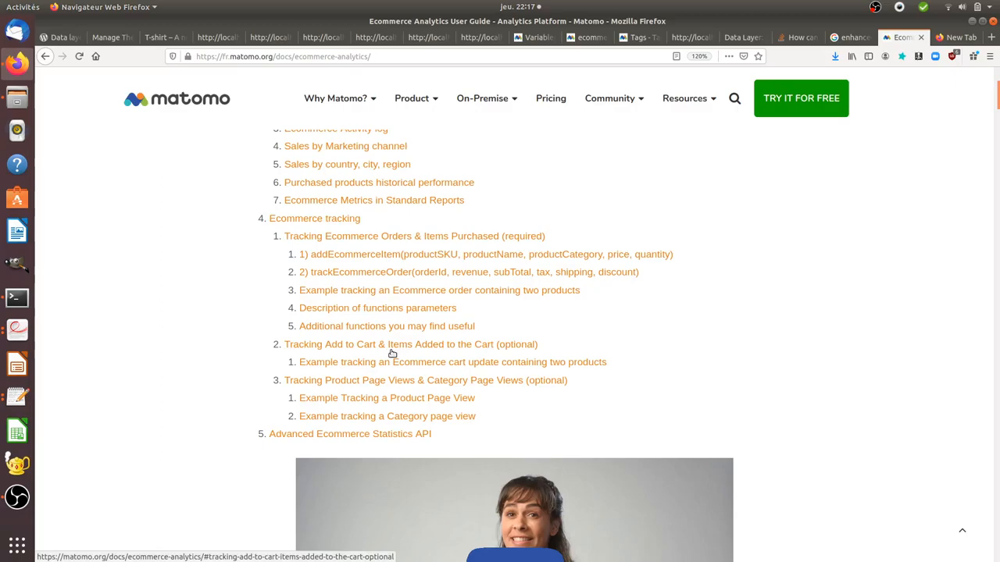
{"action": "mouse_move", "coordinate": [422, 348]}
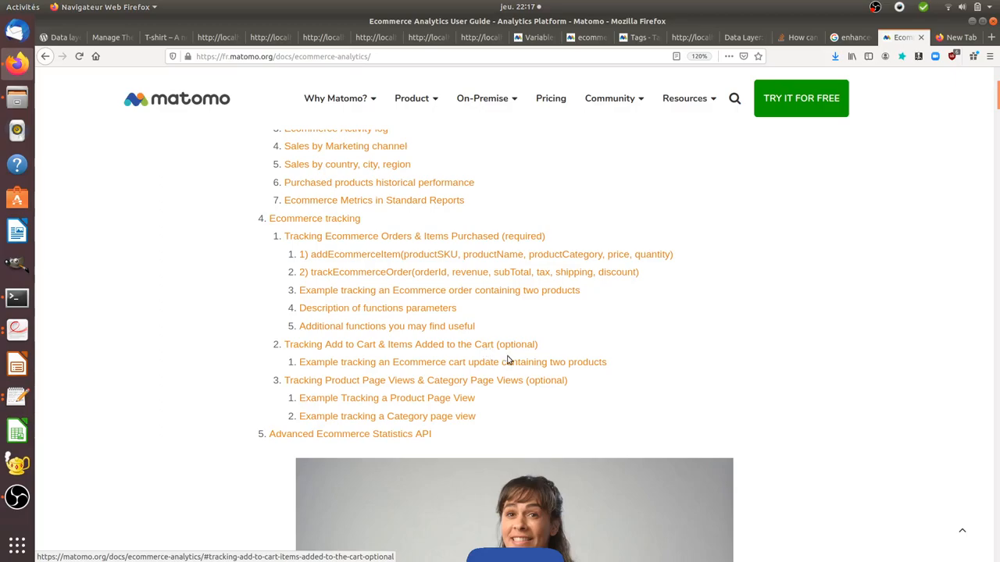
{"action": "mouse_move", "coordinate": [318, 389]}
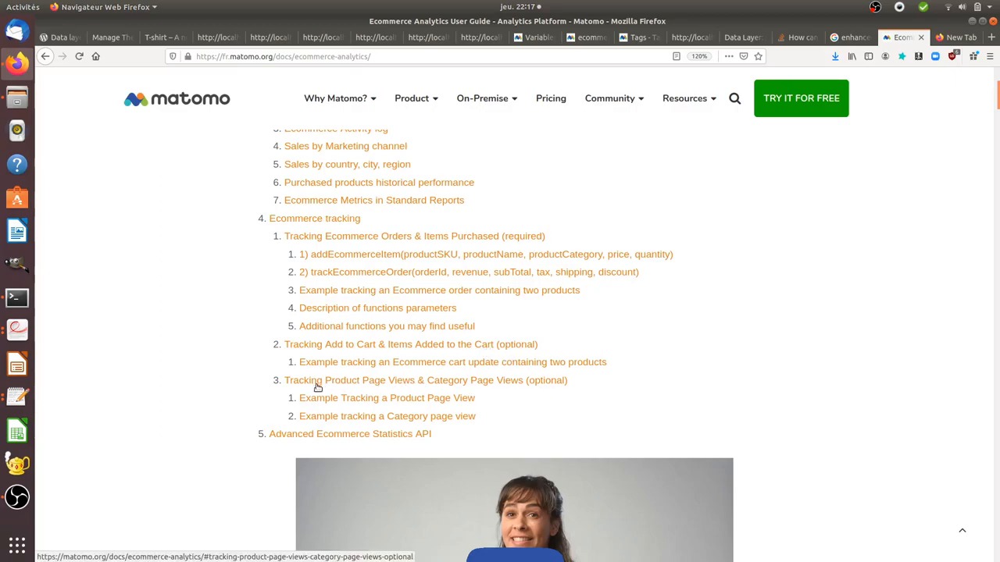
{"action": "mouse_move", "coordinate": [417, 382]}
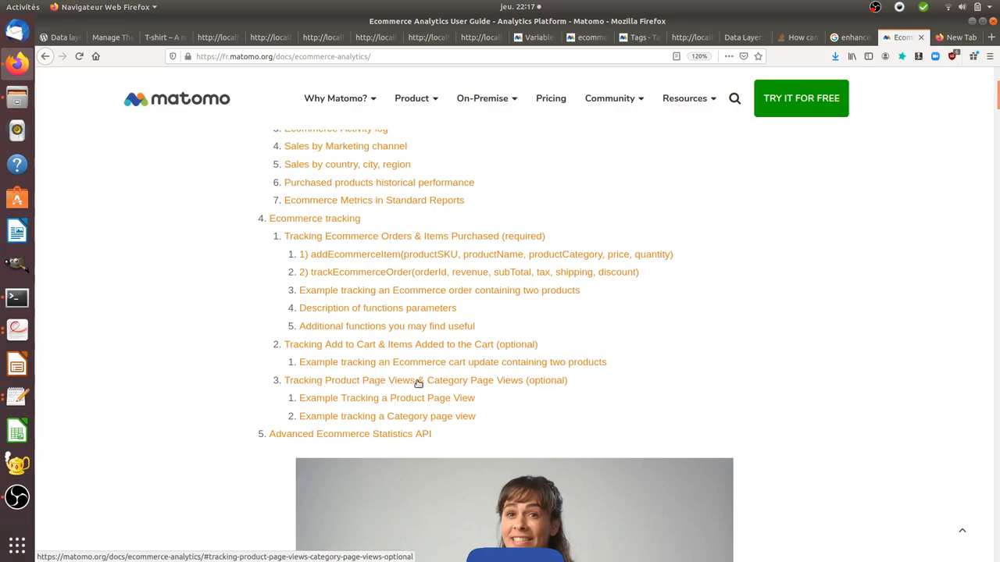
{"action": "mouse_move", "coordinate": [527, 388]}
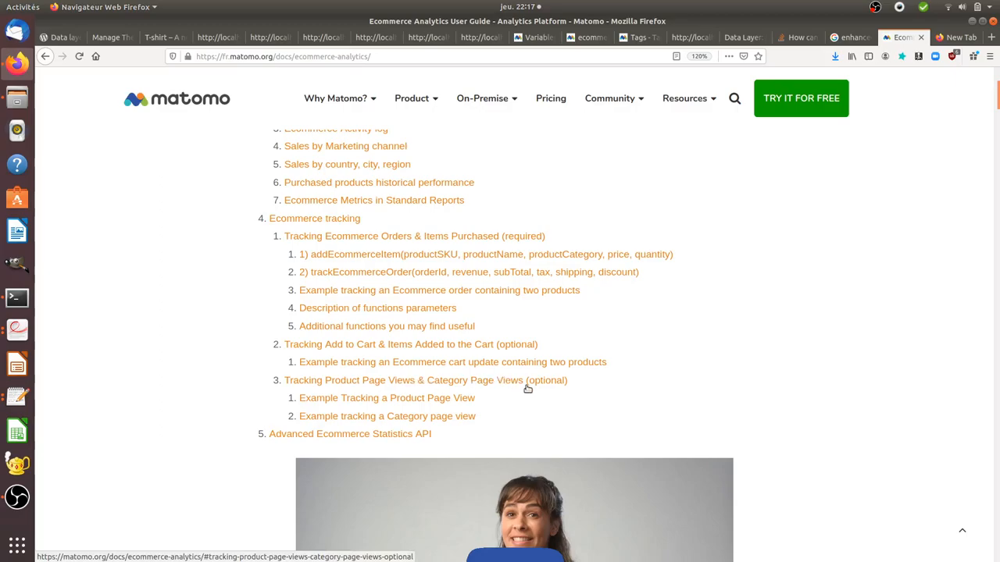
{"action": "mouse_move", "coordinate": [484, 388]}
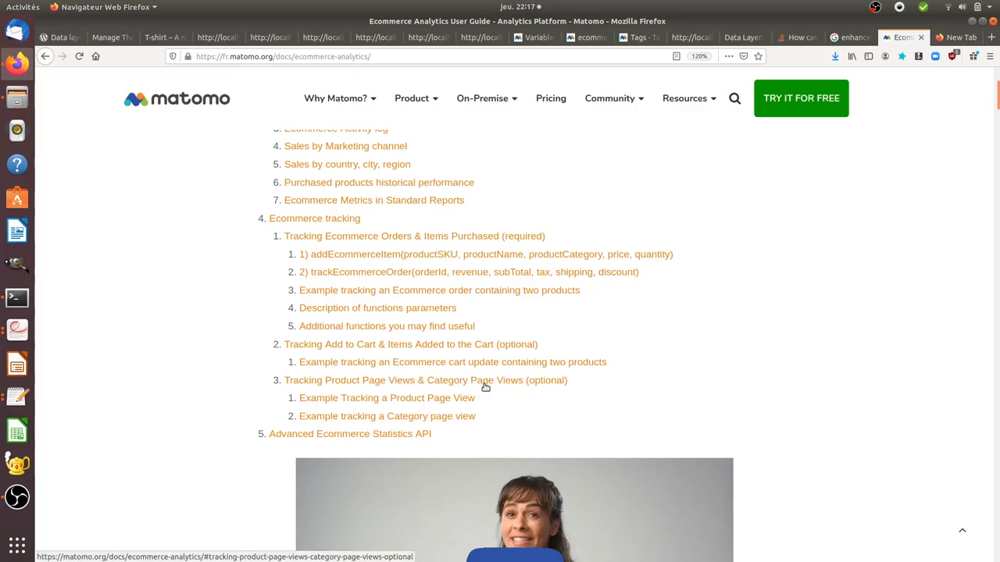
{"action": "mouse_move", "coordinate": [445, 348]}
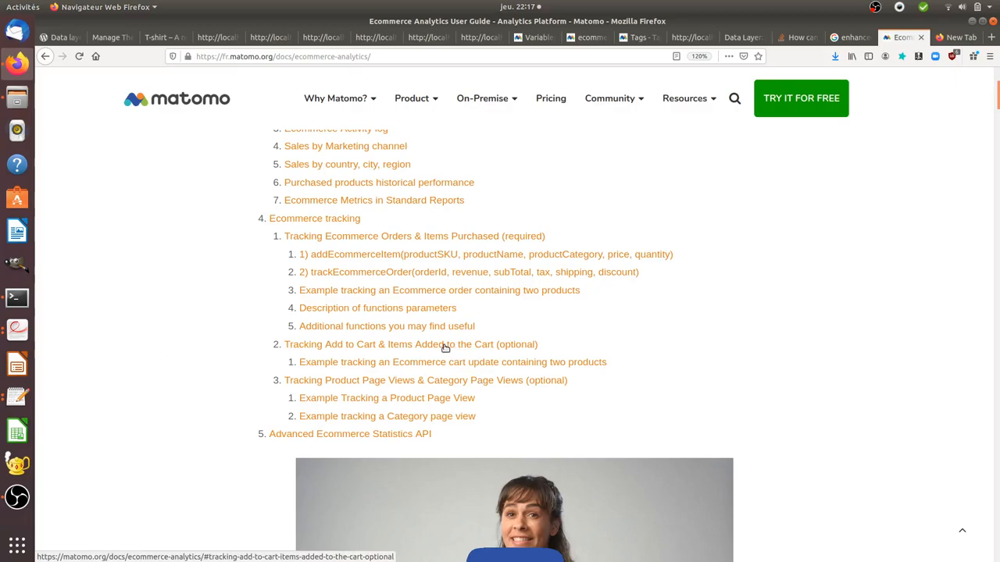
{"action": "mouse_move", "coordinate": [383, 299]}
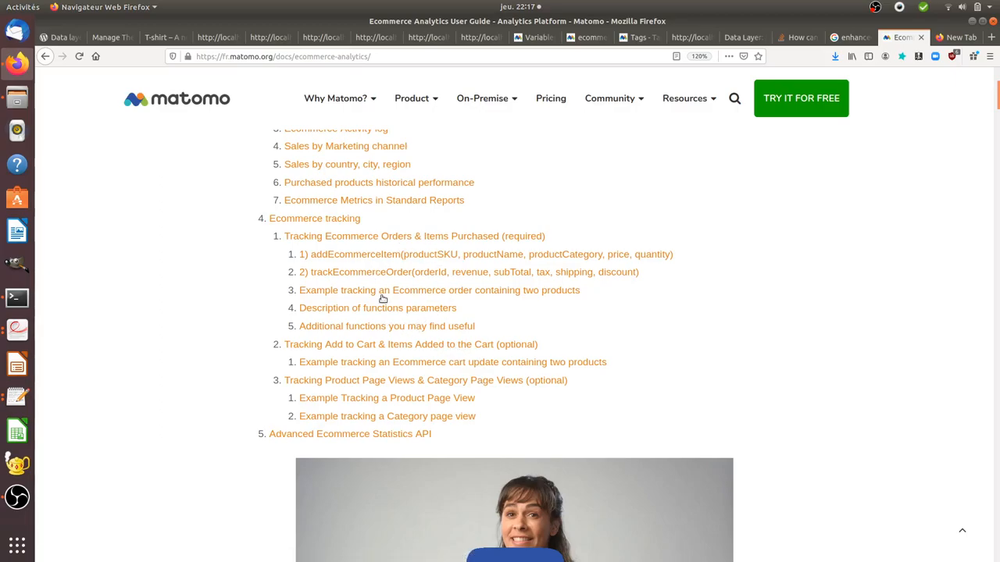
{"action": "mouse_move", "coordinate": [472, 276]}
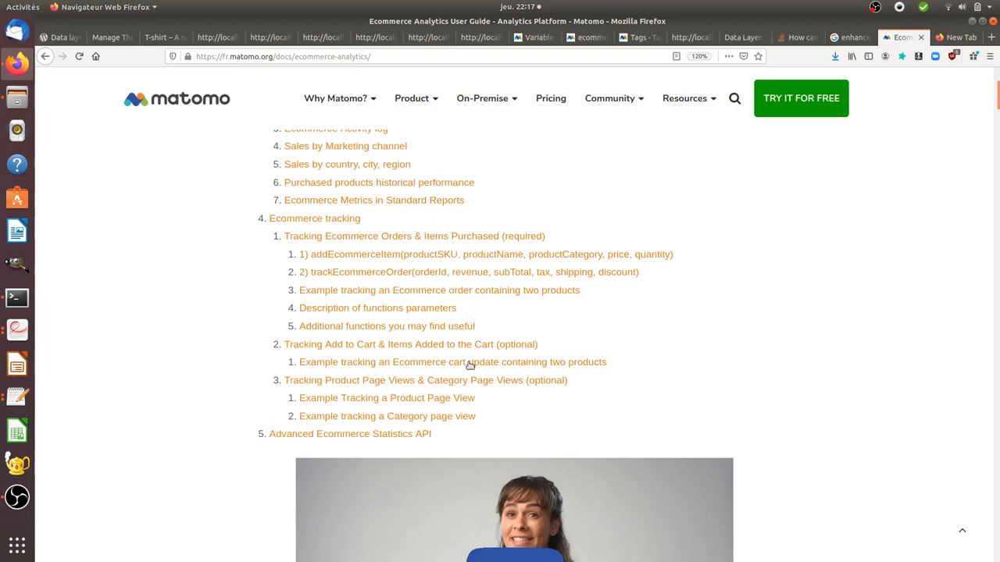
{"action": "mouse_move", "coordinate": [332, 380]}
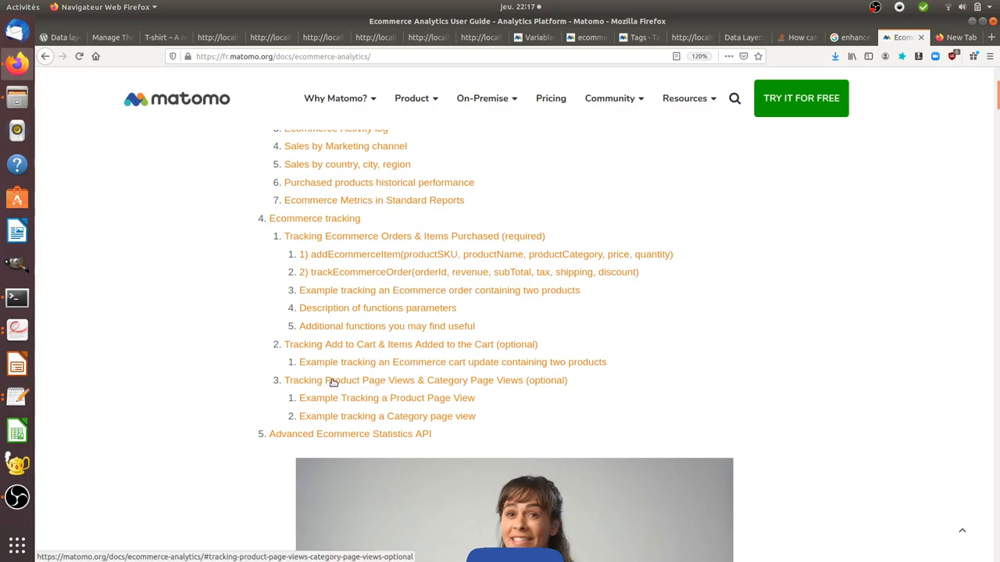
Jump to 'Tracking Product Page Views & Category Page Views' and review the setEcommerceView examples
{"action": "left_click", "coordinate": [336, 381]}
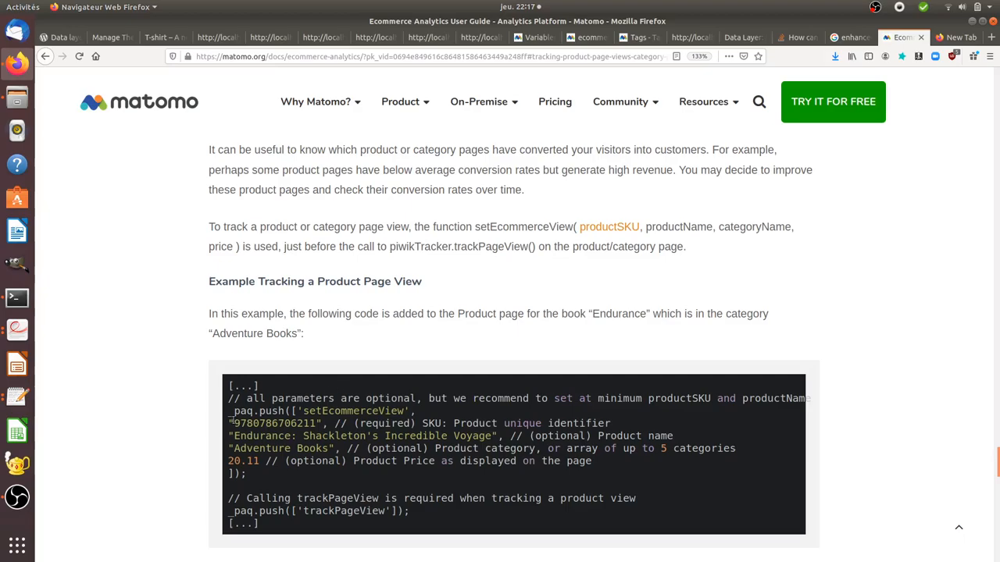
{"action": "double_click", "coordinate": [250, 410]}
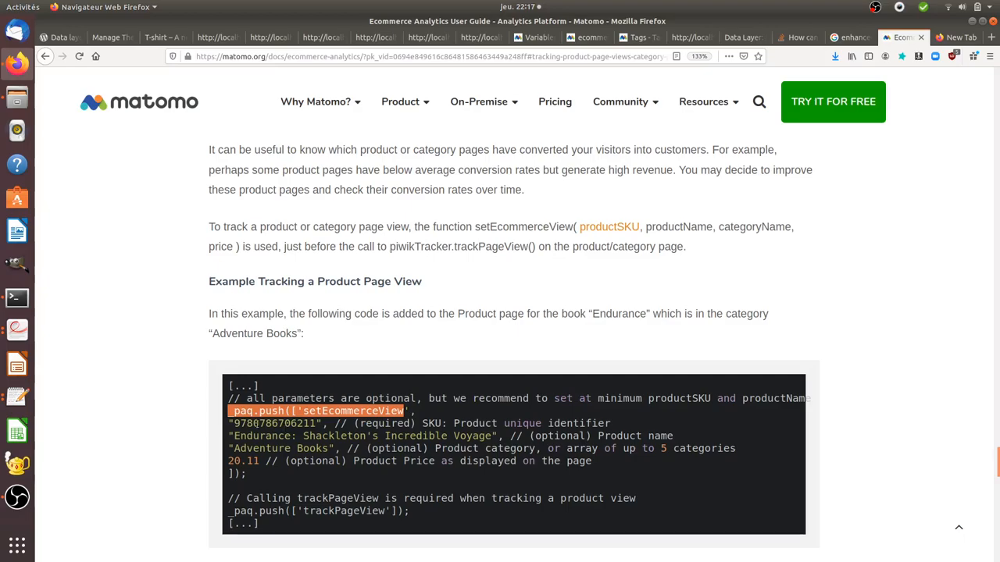
{"action": "scroll", "scroll_direction": "down", "scroll_amount": 3}
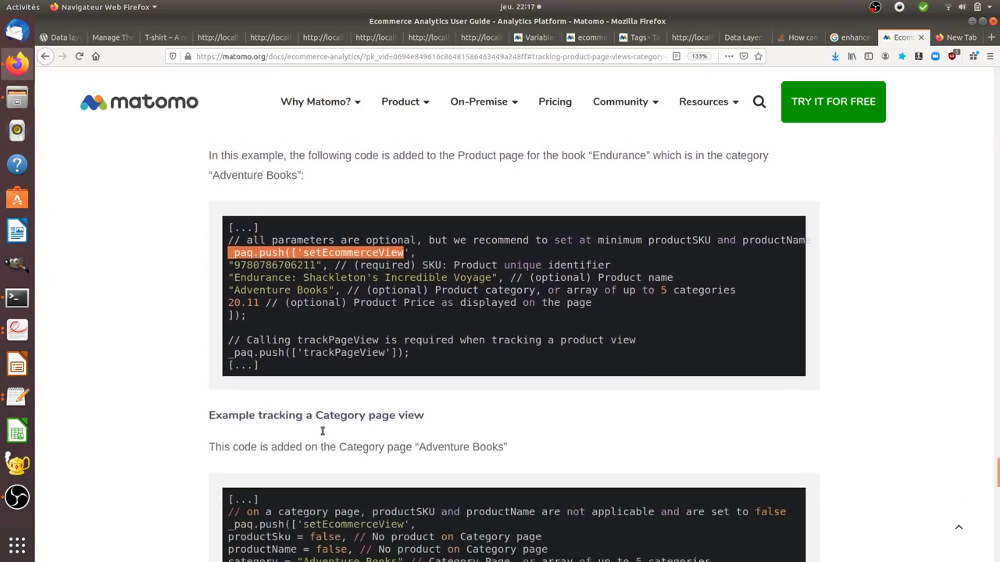
{"action": "scroll", "scroll_direction": "down", "scroll_amount": 3}
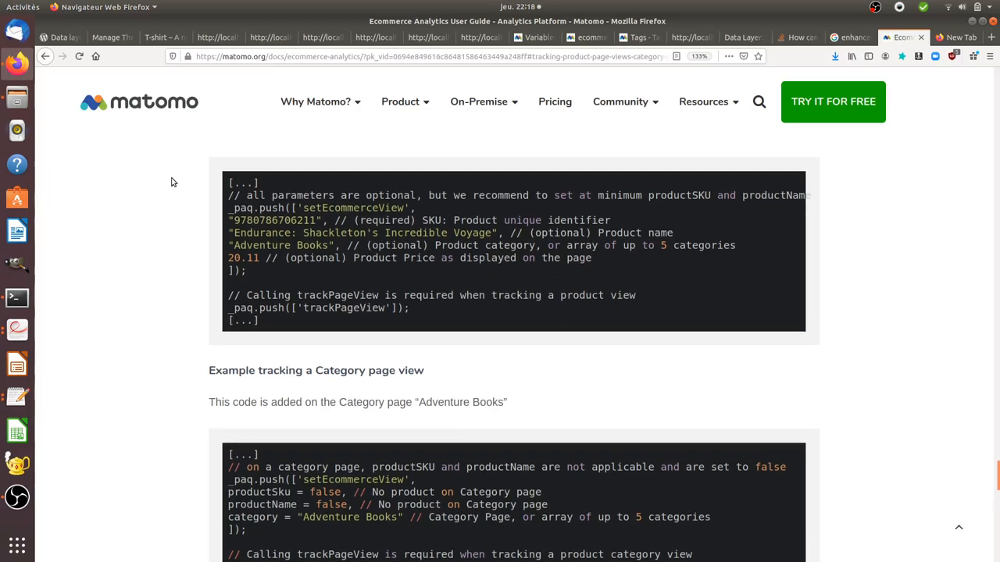
{"action": "scroll", "scroll_direction": "down", "scroll_amount": 3}
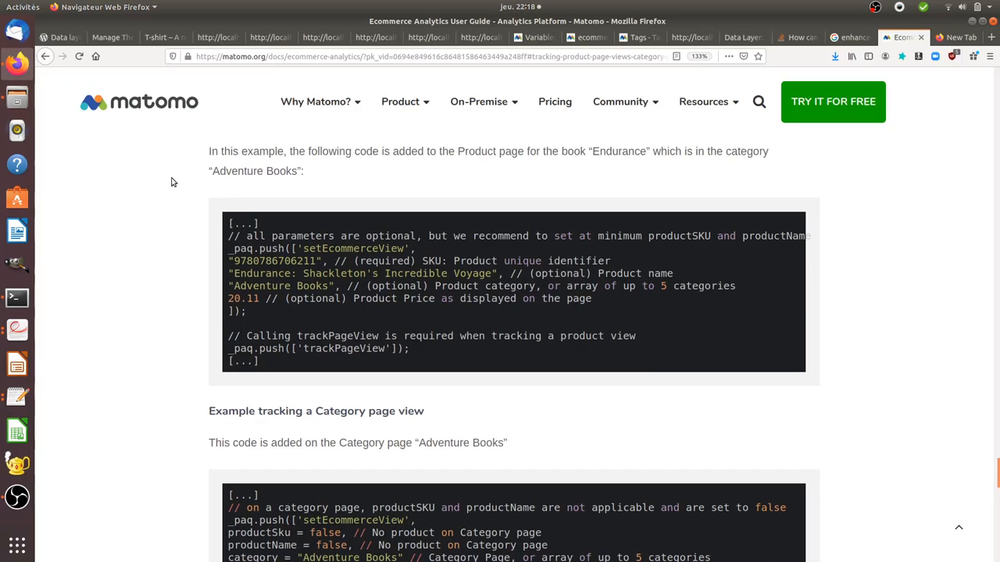
{"action": "mouse_move", "coordinate": [223, 193]}
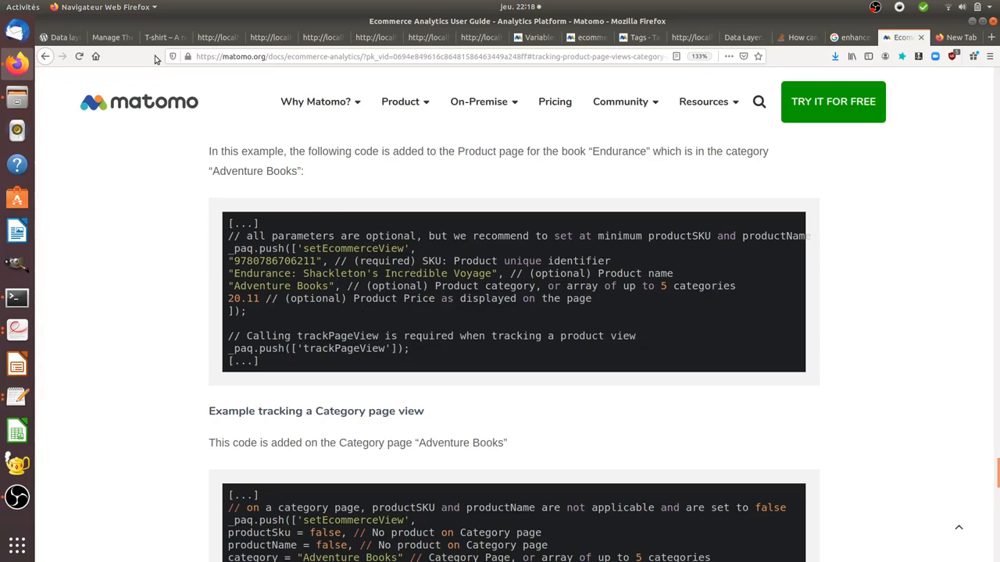
Review the T-shirt product page's SKU 5555555, £49.00 price and Shirt category
{"action": "left_click", "coordinate": [158, 36]}
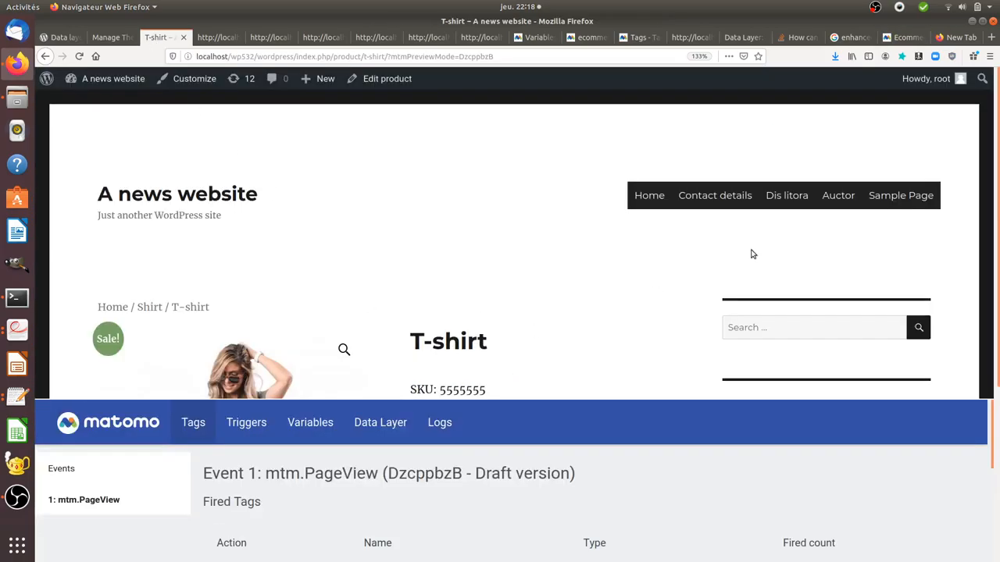
{"action": "scroll", "scroll_direction": "down", "scroll_amount": 3}
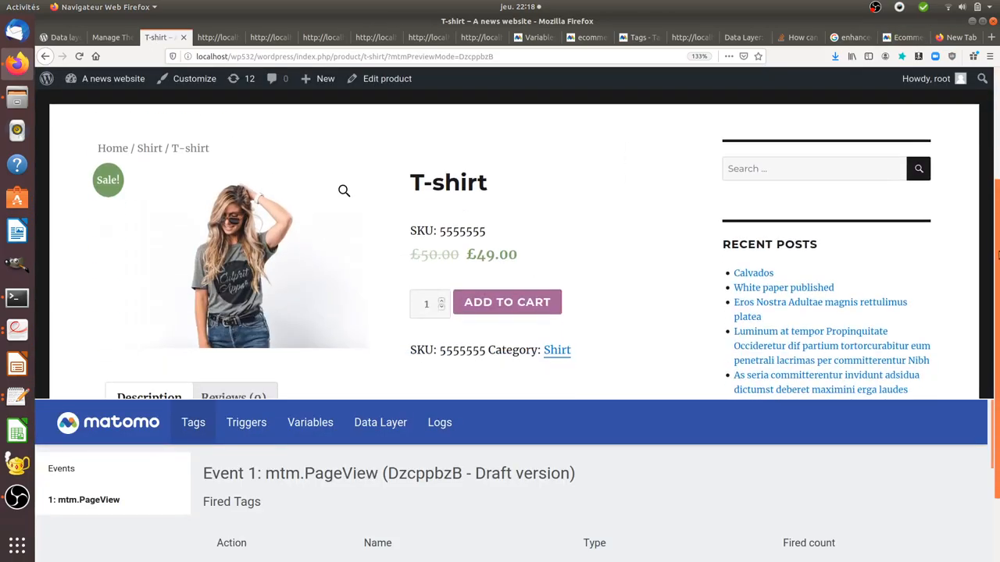
{"action": "scroll", "scroll_direction": "down", "scroll_amount": 3}
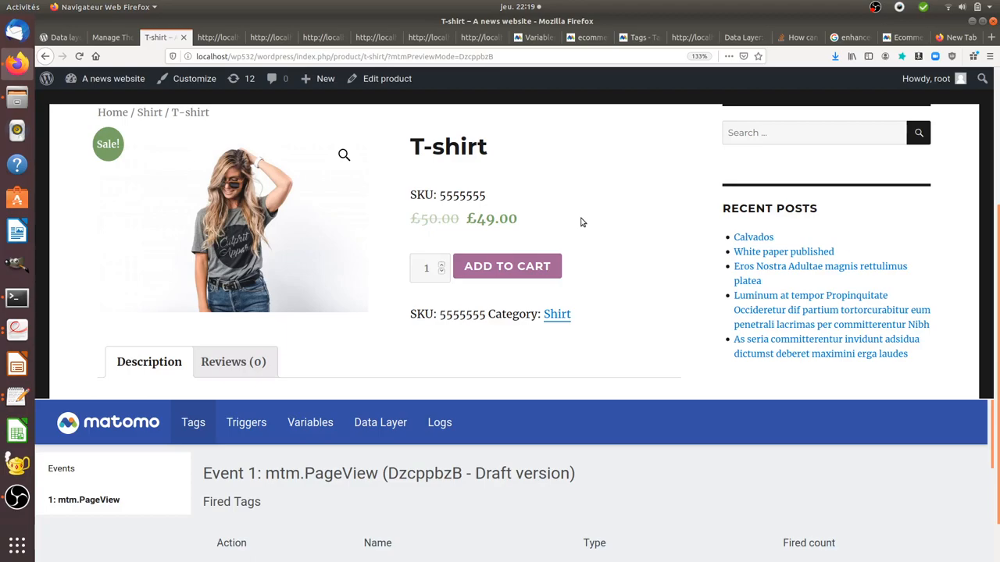
{"action": "mouse_move", "coordinate": [524, 186]}
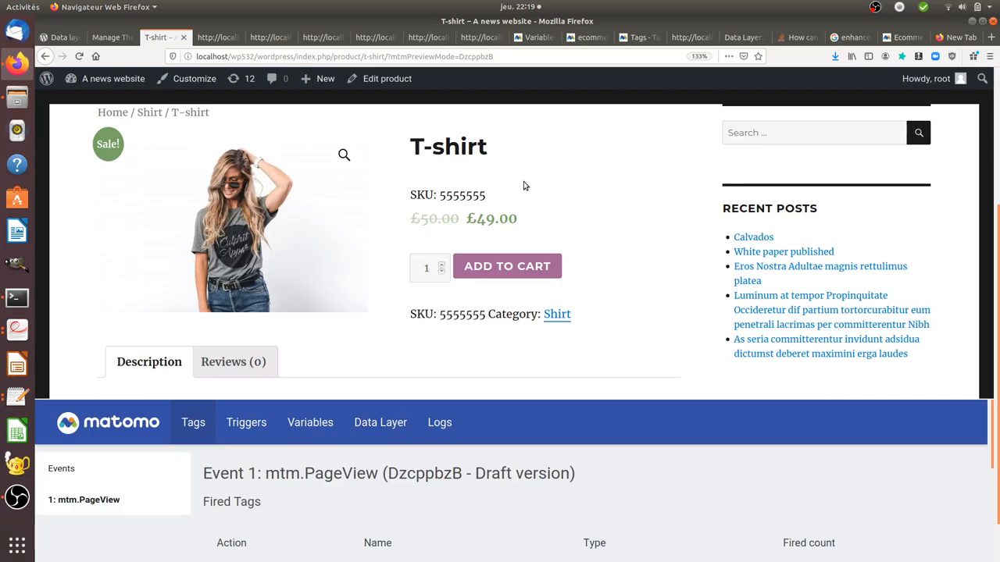
{"action": "scroll", "scroll_direction": "down", "scroll_amount": 3}
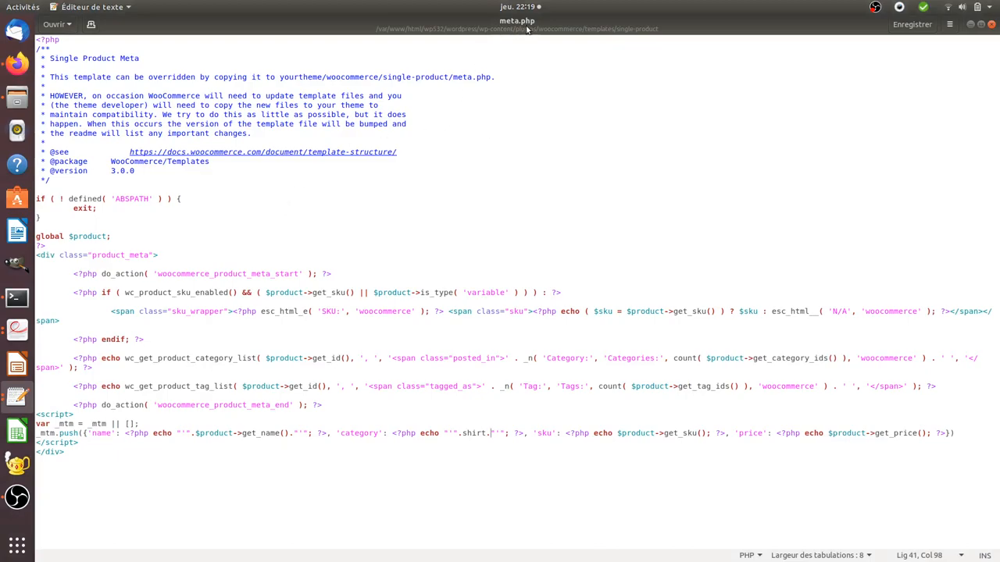
{"action": "mouse_move", "coordinate": [520, 108]}
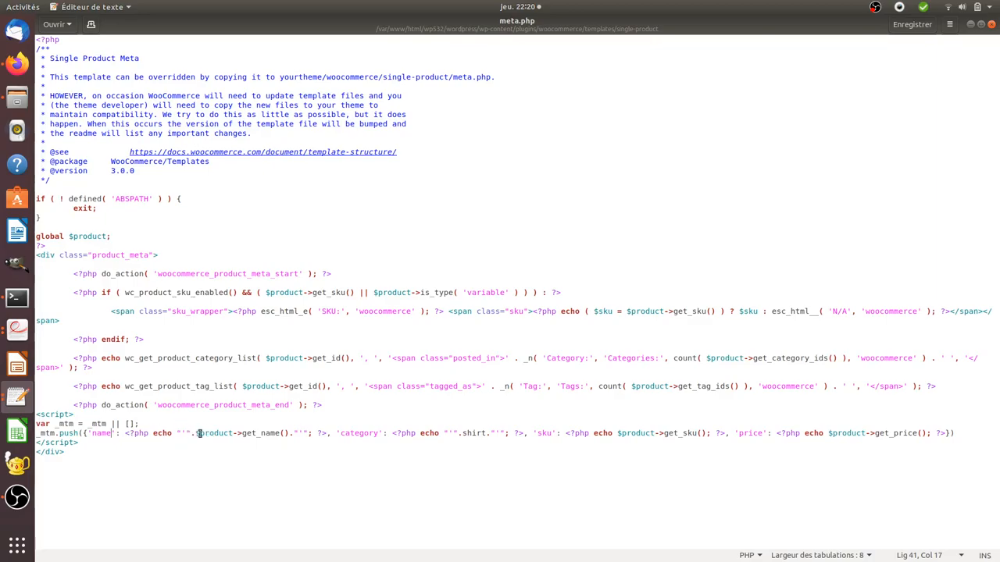
{"action": "mouse_move", "coordinate": [257, 434]}
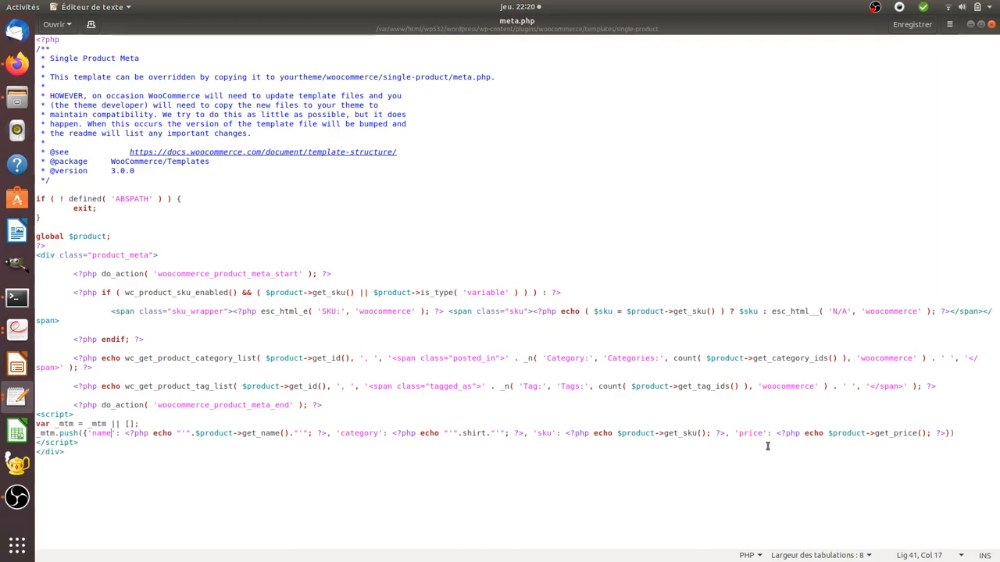
{"action": "mouse_move", "coordinate": [613, 434]}
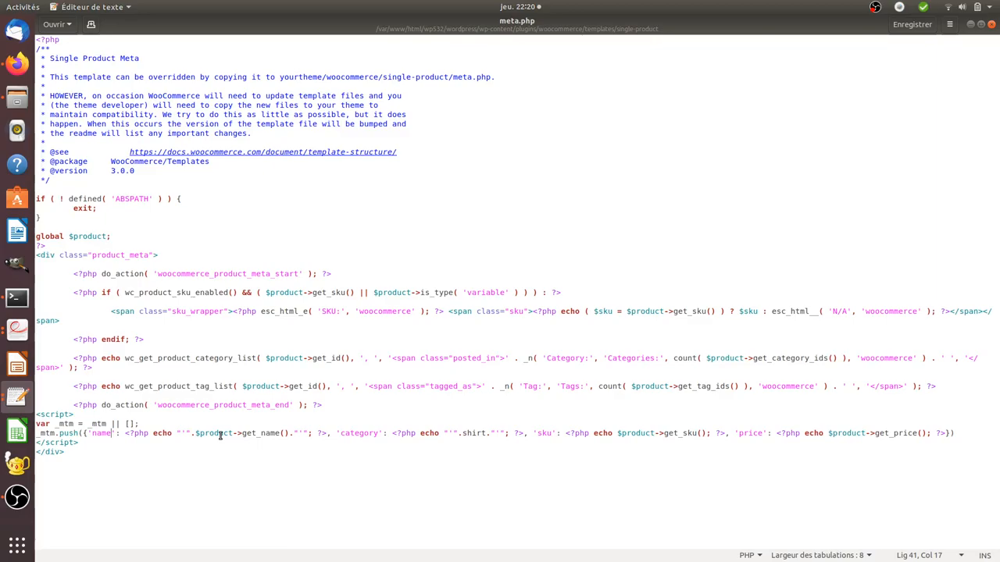
{"action": "mouse_move", "coordinate": [458, 475]}
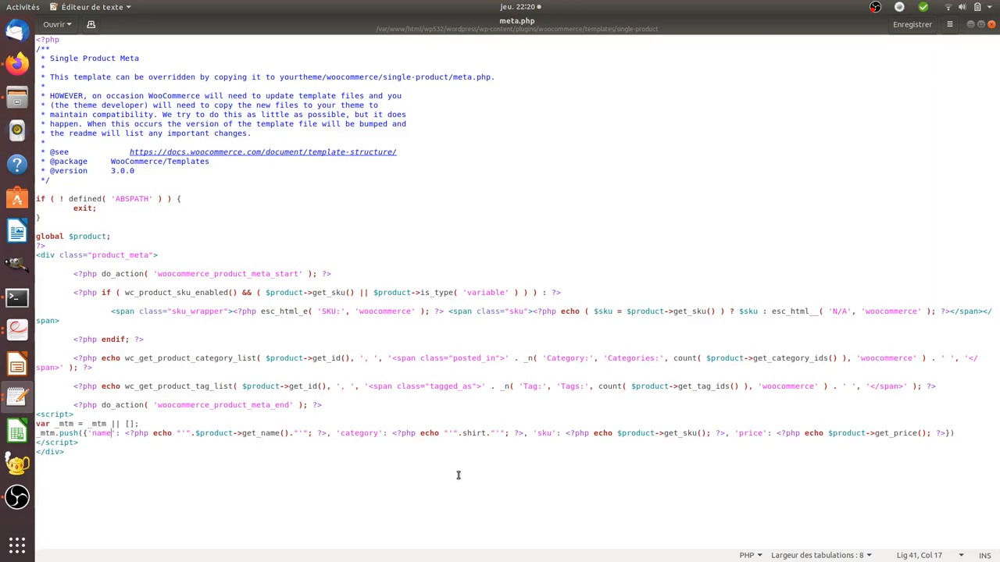
{"action": "mouse_move", "coordinate": [437, 446]}
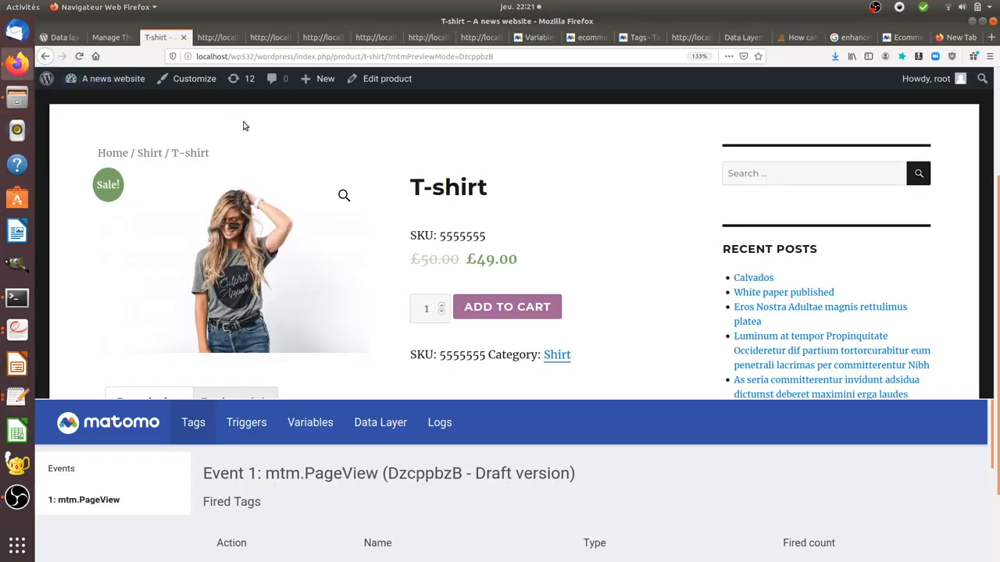
List the container's Data-Layer variables: category, name, orderTotal, price and sku
{"action": "left_click", "coordinate": [529, 38]}
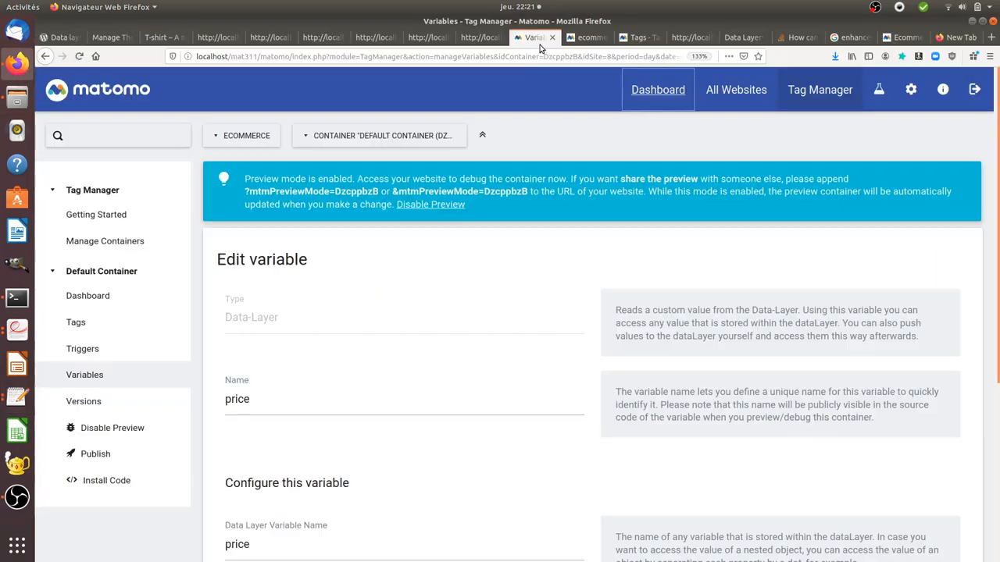
{"action": "mouse_move", "coordinate": [113, 382]}
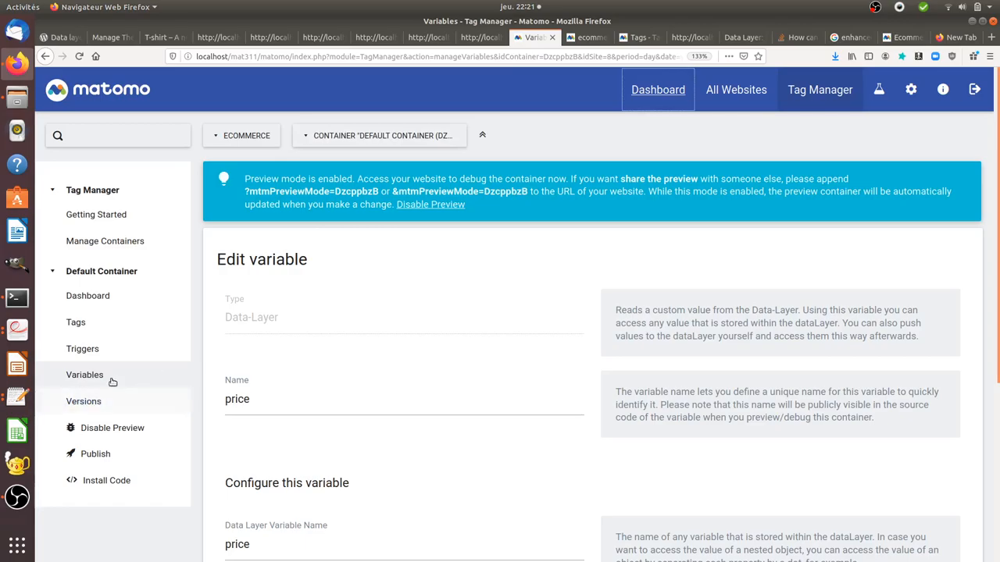
{"action": "left_click", "coordinate": [85, 375]}
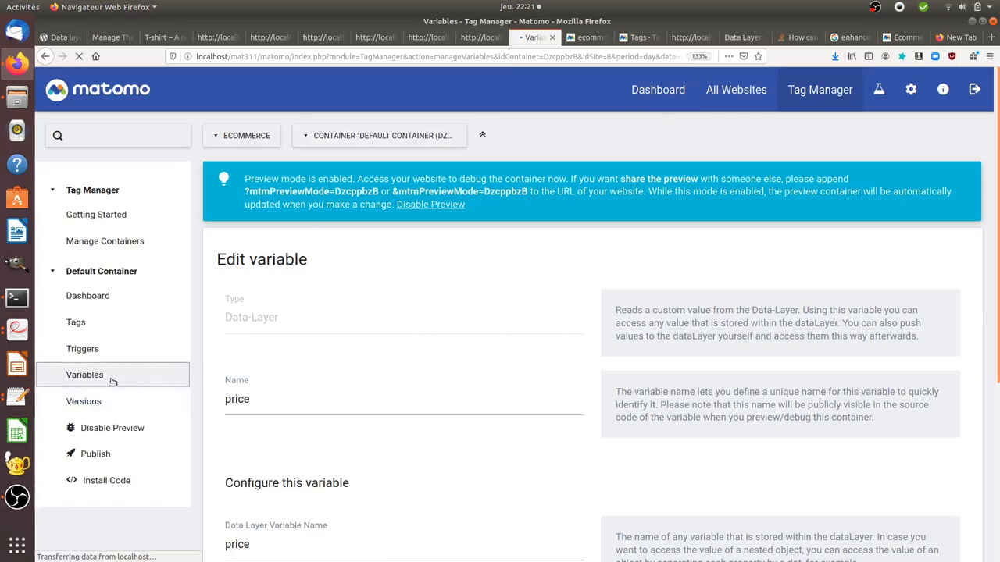
{"action": "left_click", "coordinate": [84, 374]}
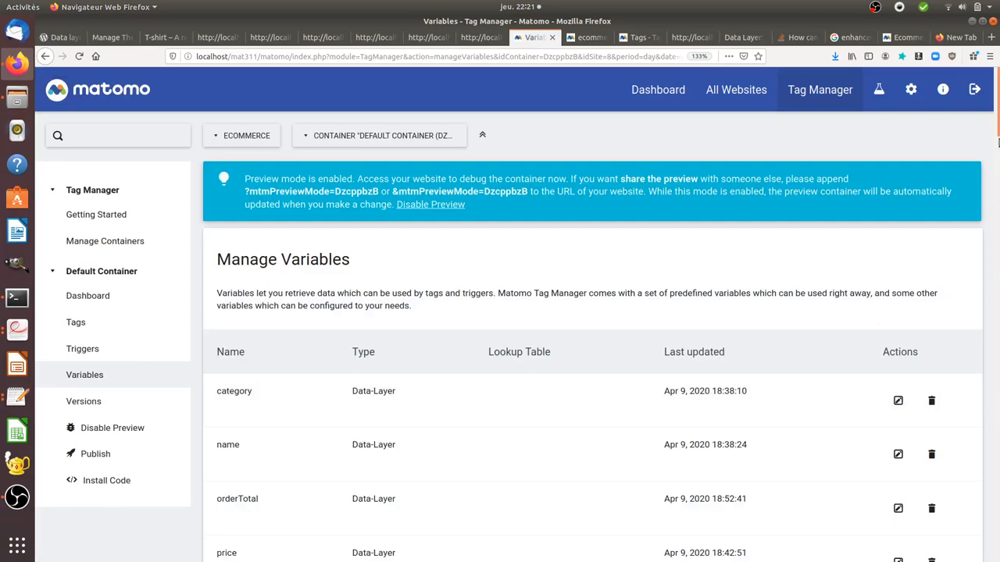
{"action": "scroll", "scroll_direction": "down", "scroll_amount": 3}
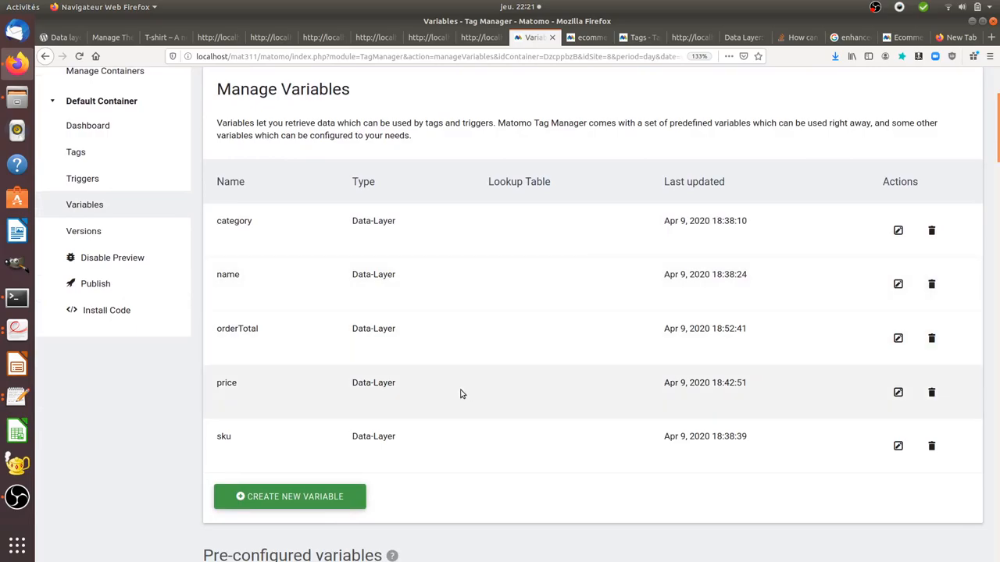
{"action": "mouse_move", "coordinate": [898, 231]}
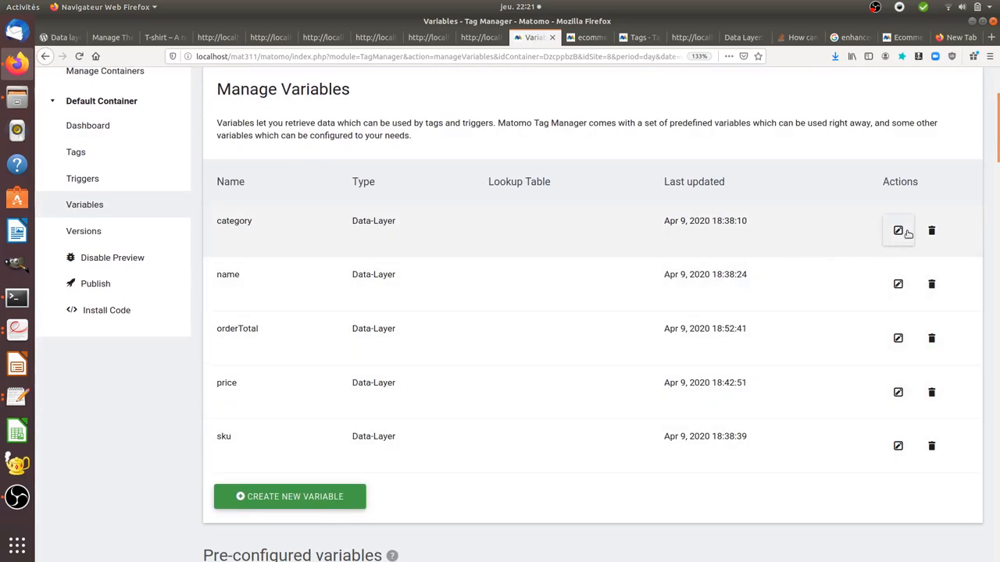
Edit the 'category' Data-Layer variable to view its settings
{"action": "left_click", "coordinate": [897, 230]}
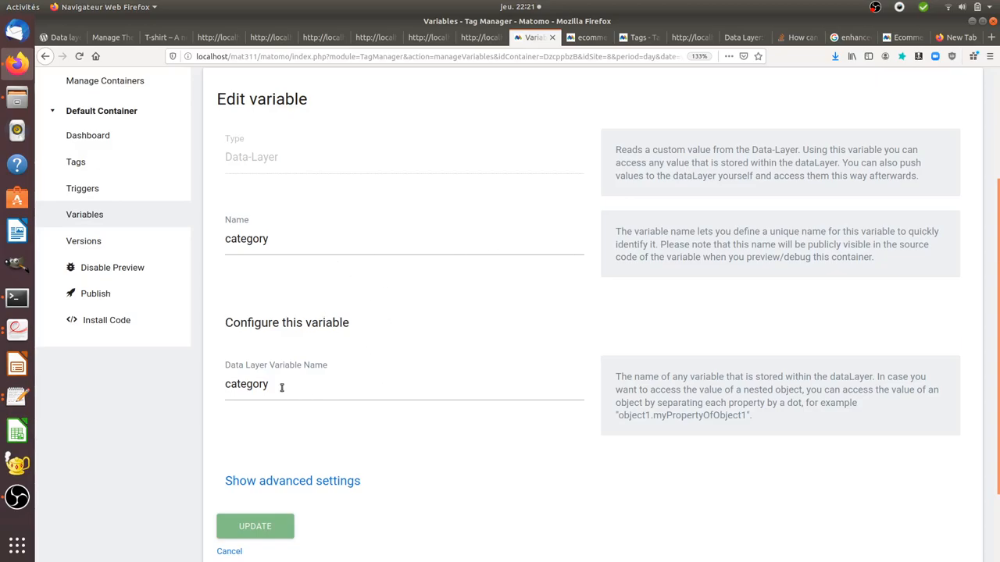
{"action": "mouse_move", "coordinate": [263, 358]}
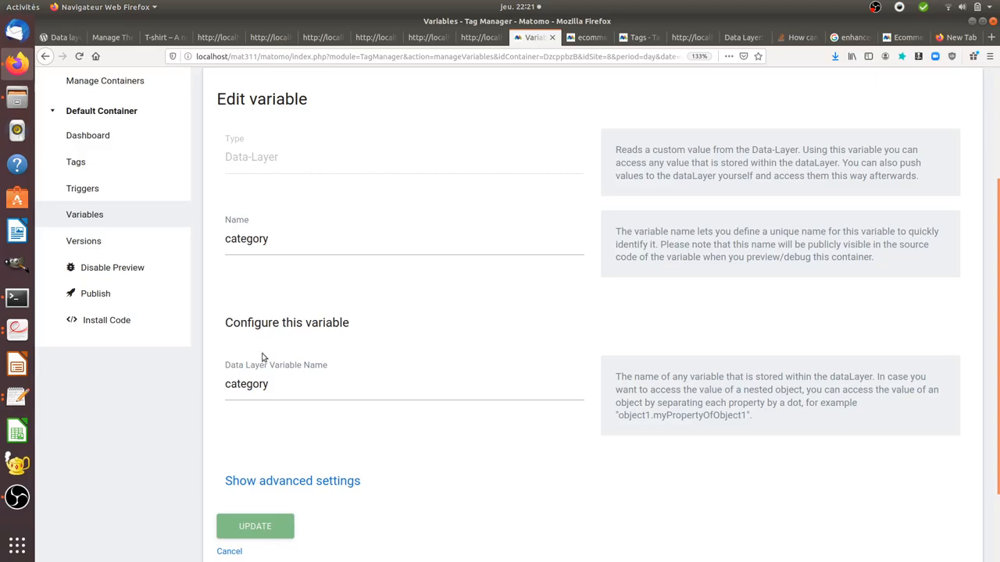
{"action": "mouse_move", "coordinate": [248, 295]}
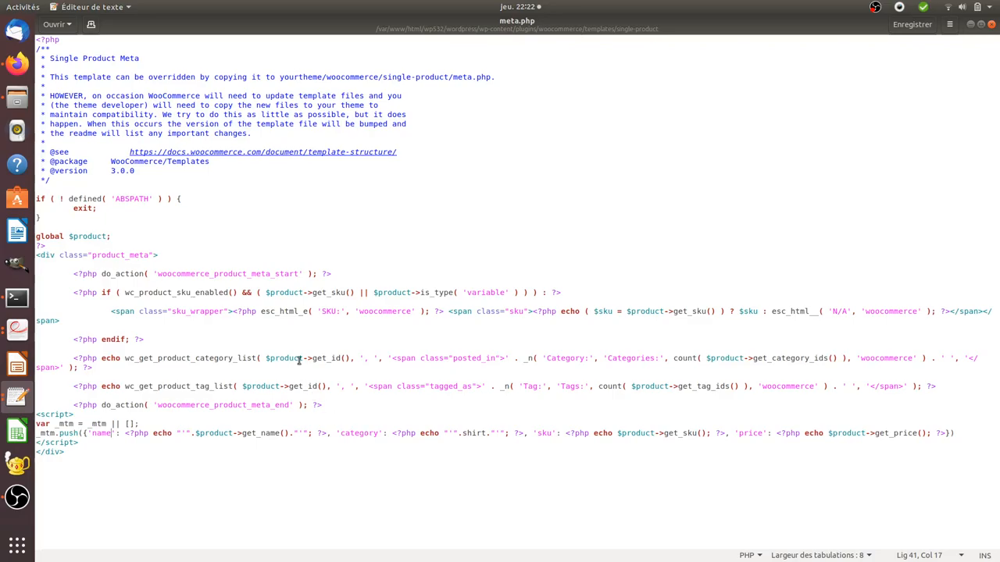
{"action": "mouse_move", "coordinate": [416, 451]}
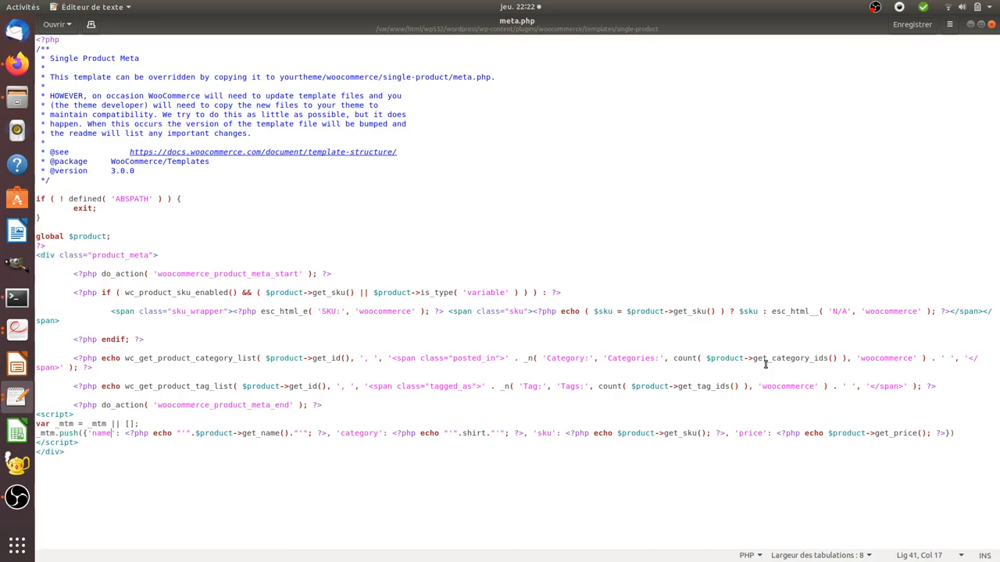
{"action": "mouse_move", "coordinate": [766, 358]}
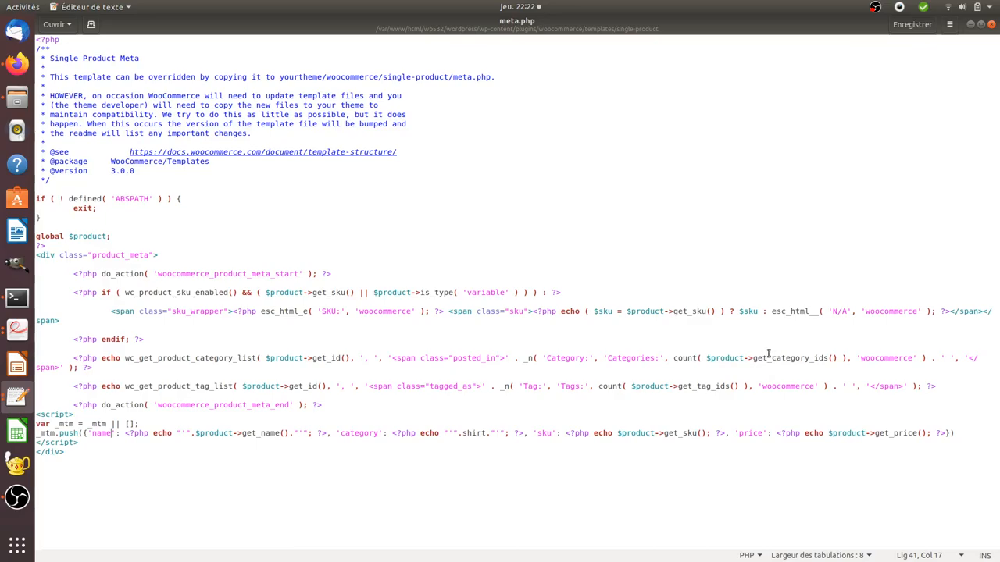
{"action": "mouse_move", "coordinate": [472, 436]}
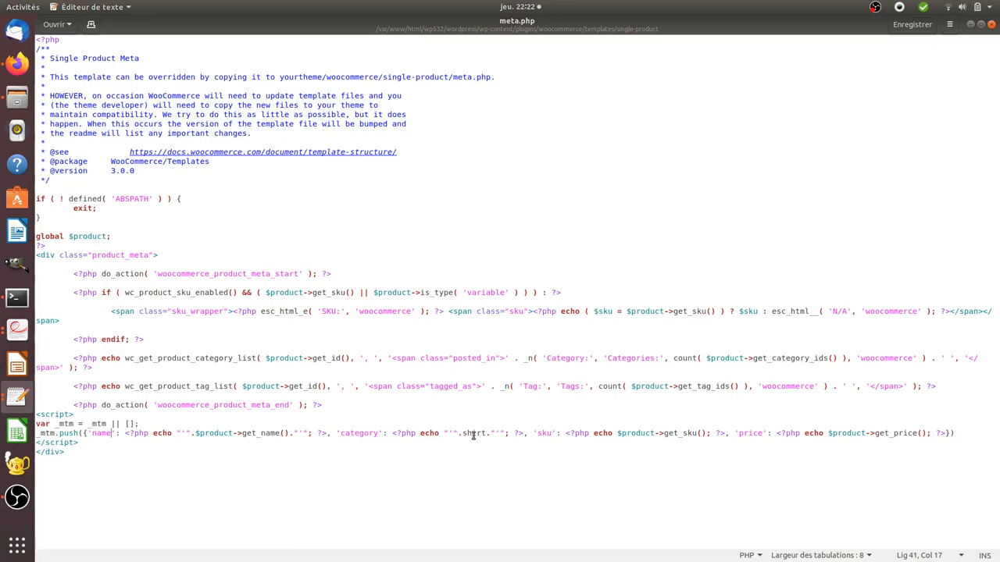
{"action": "mouse_move", "coordinate": [474, 435]}
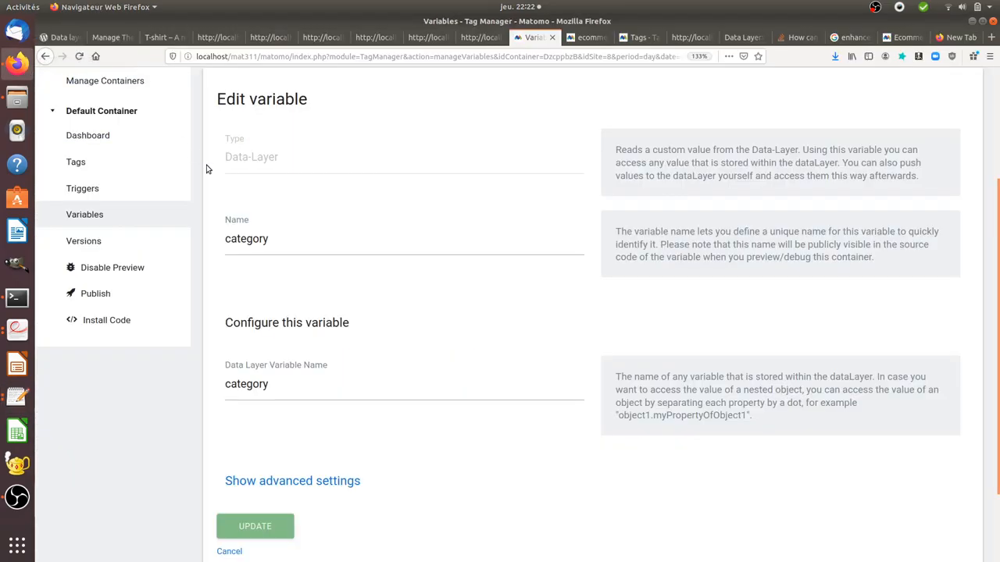
Show the container's tags, a single Custom HTML tag fired by Pageview
{"action": "left_click", "coordinate": [76, 162]}
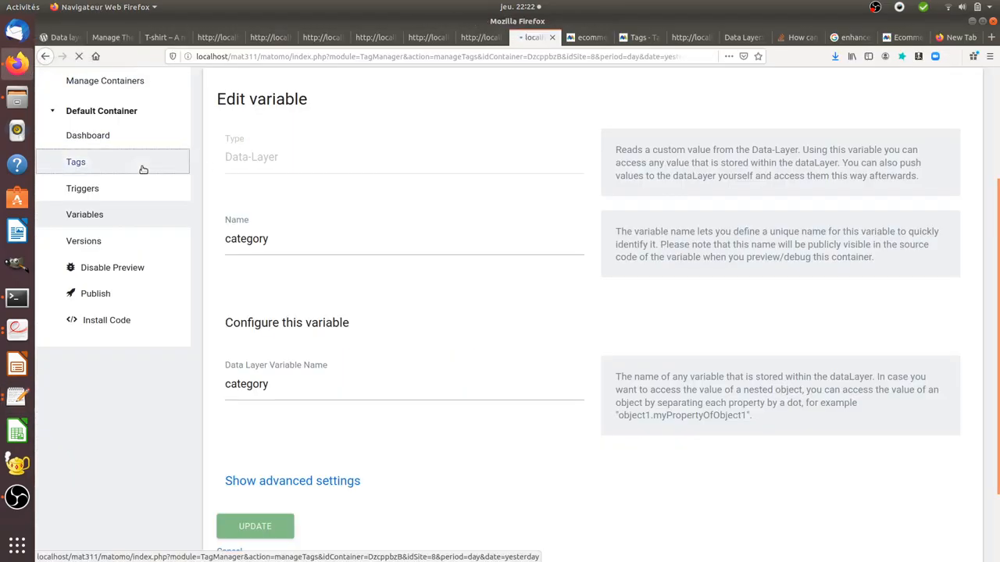
{"action": "left_click", "coordinate": [75, 161]}
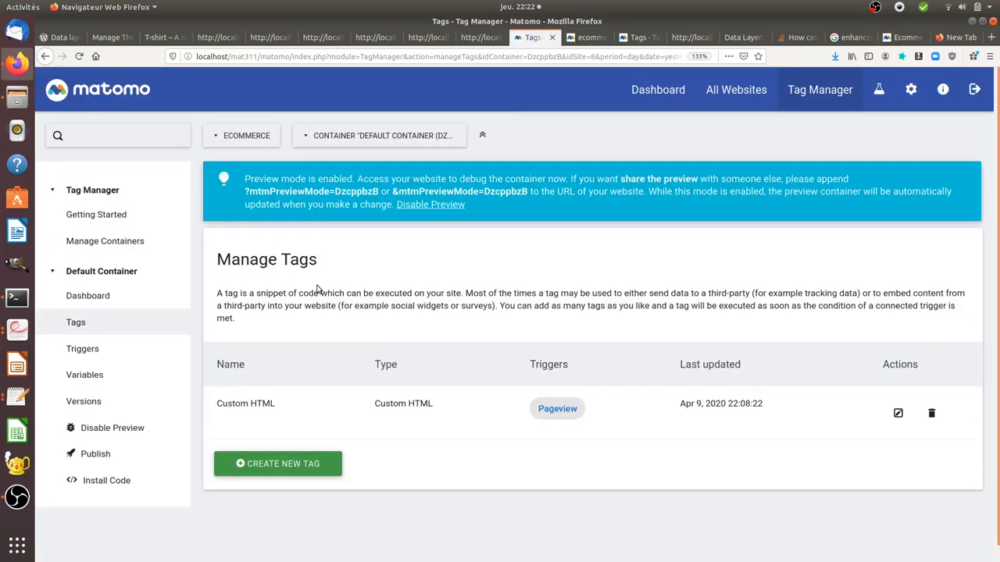
{"action": "mouse_move", "coordinate": [492, 430]}
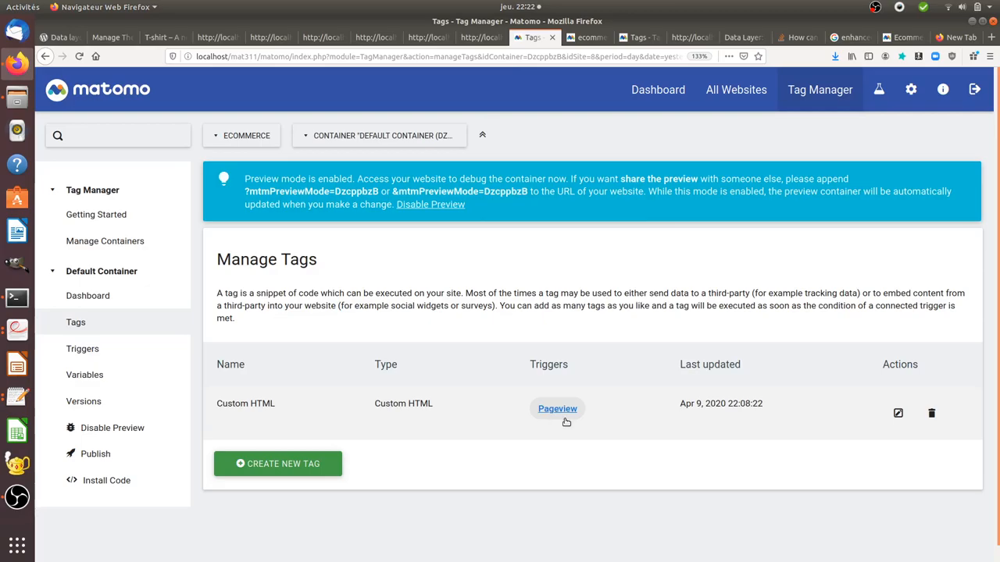
{"action": "mouse_move", "coordinate": [601, 437]}
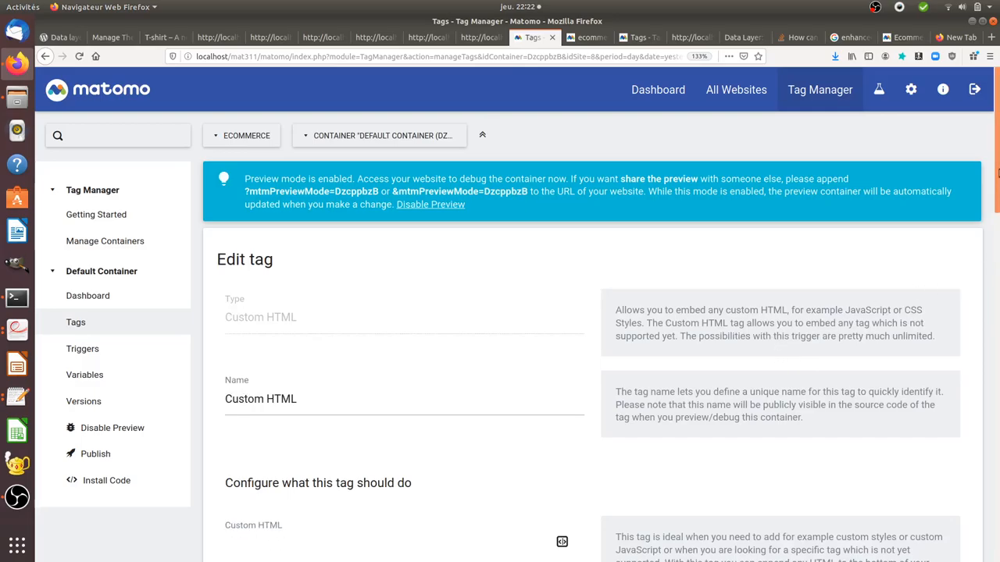
Review the Custom HTML tag's setEcommerceView code using {{sku}}, {{name}}, {{category}}, {{price}}
{"action": "scroll", "scroll_direction": "down", "scroll_amount": 3}
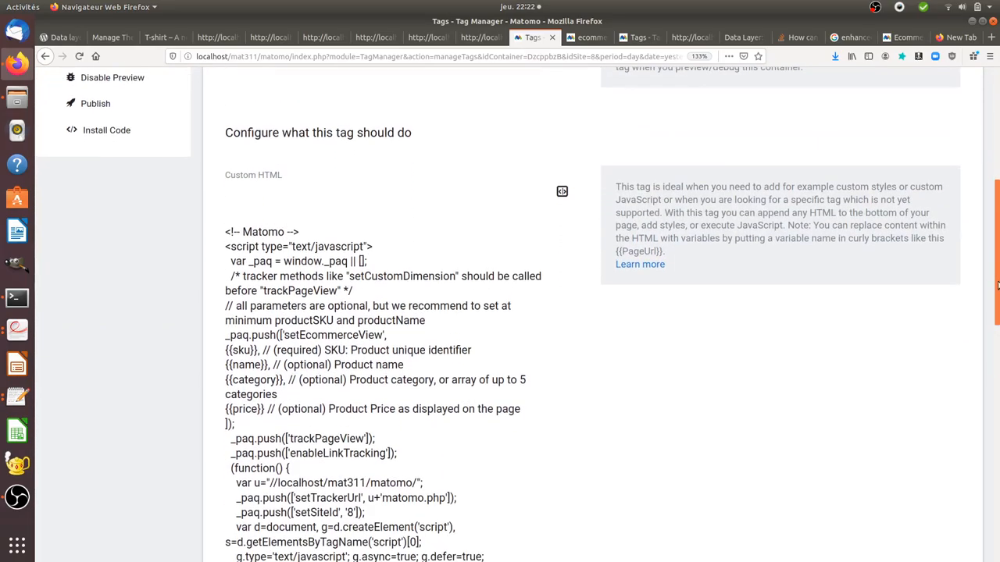
{"action": "scroll", "scroll_direction": "down", "scroll_amount": 3}
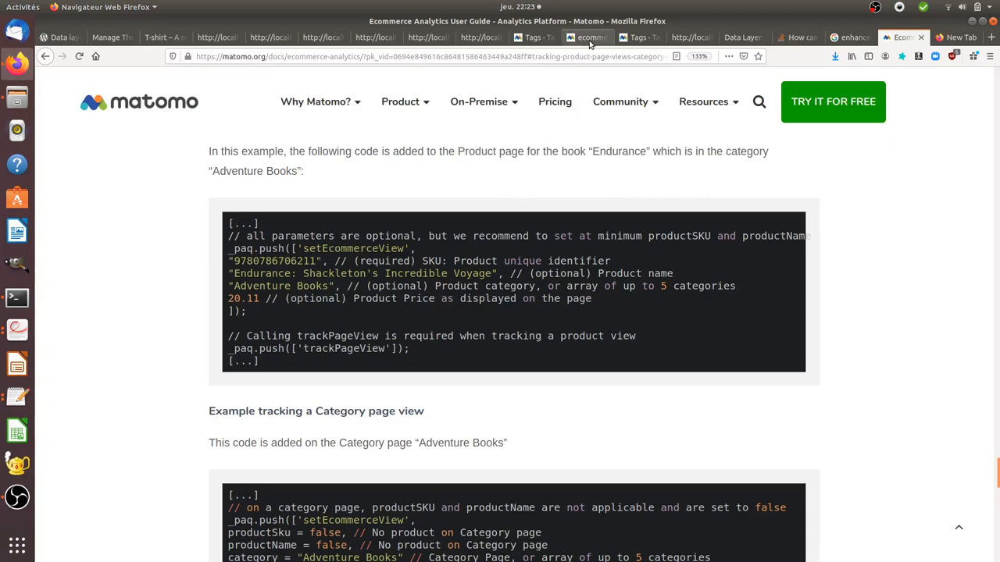
{"action": "left_click", "coordinate": [534, 38]}
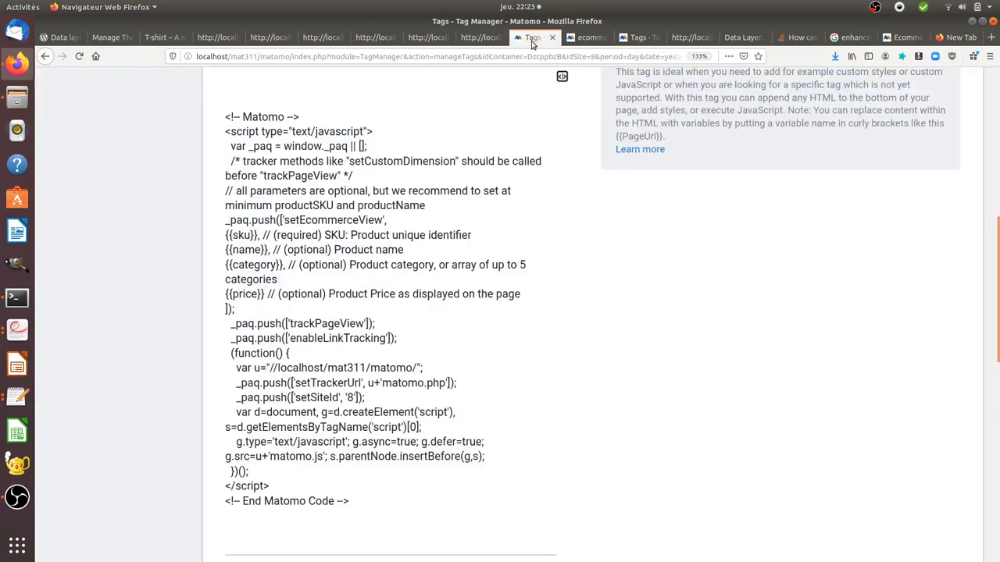
{"action": "mouse_move", "coordinate": [335, 310]}
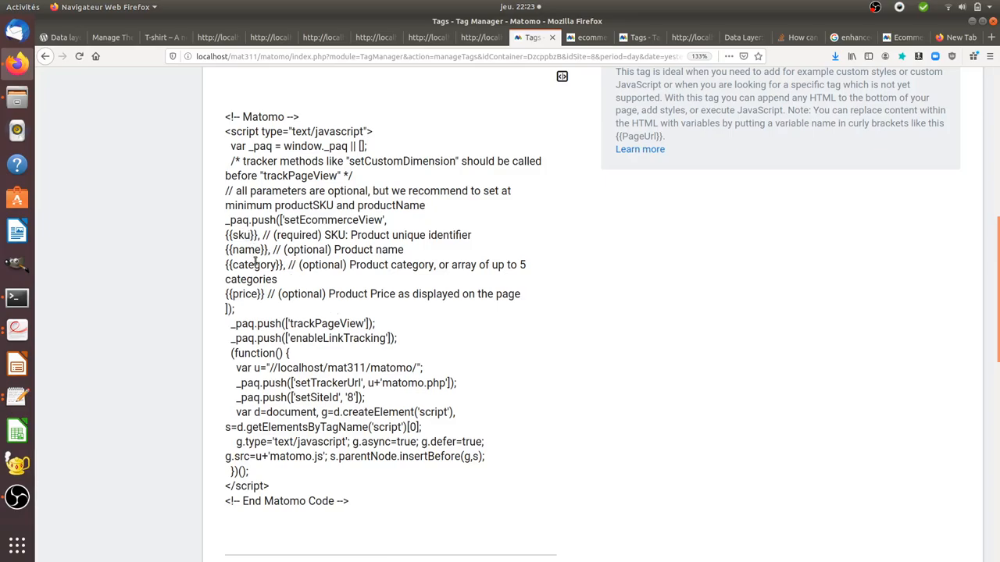
{"action": "mouse_move", "coordinate": [545, 225]}
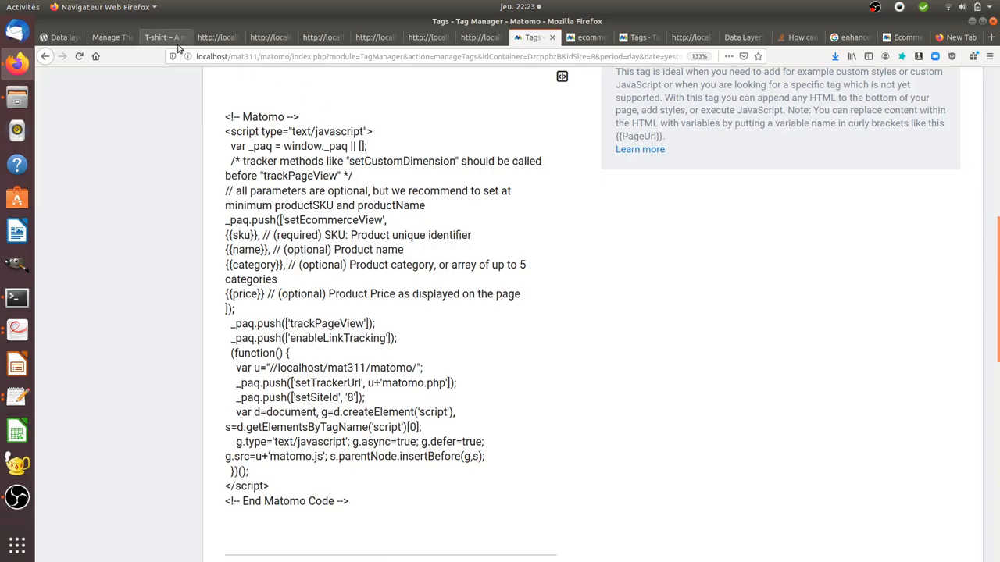
View the T-shirt page's debug panel showing mtm.PageView with sku 5555555
{"action": "left_click", "coordinate": [157, 37]}
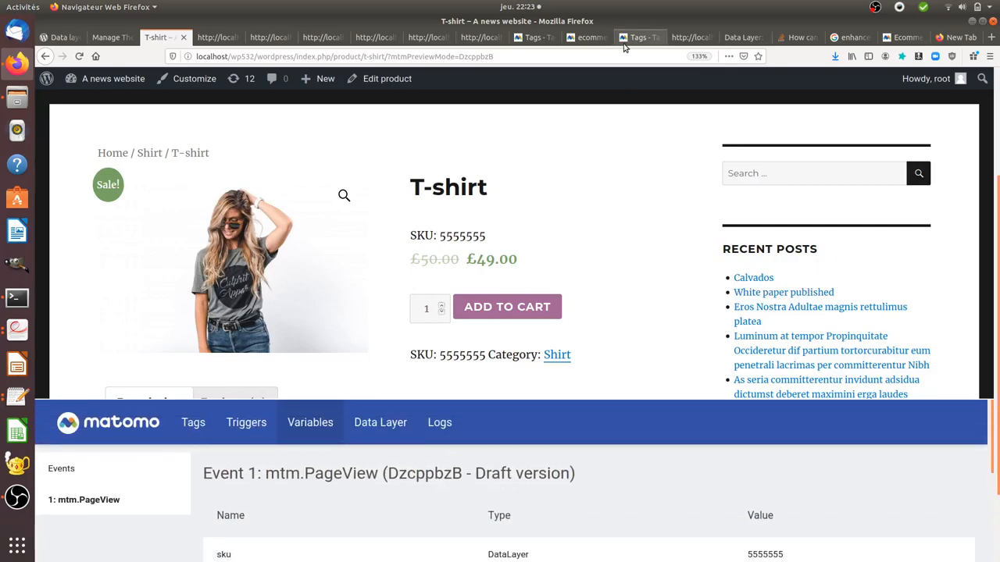
Browse the Ecommerce Products report by SKU and Category, ending on Product Name with T-shirt at €49
{"action": "left_click", "coordinate": [586, 37]}
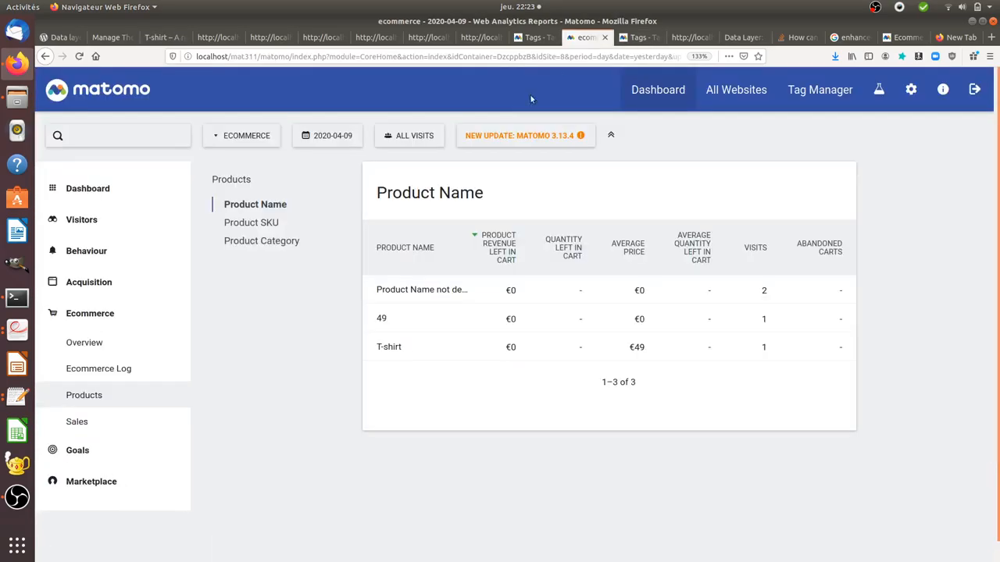
{"action": "mouse_move", "coordinate": [267, 332]}
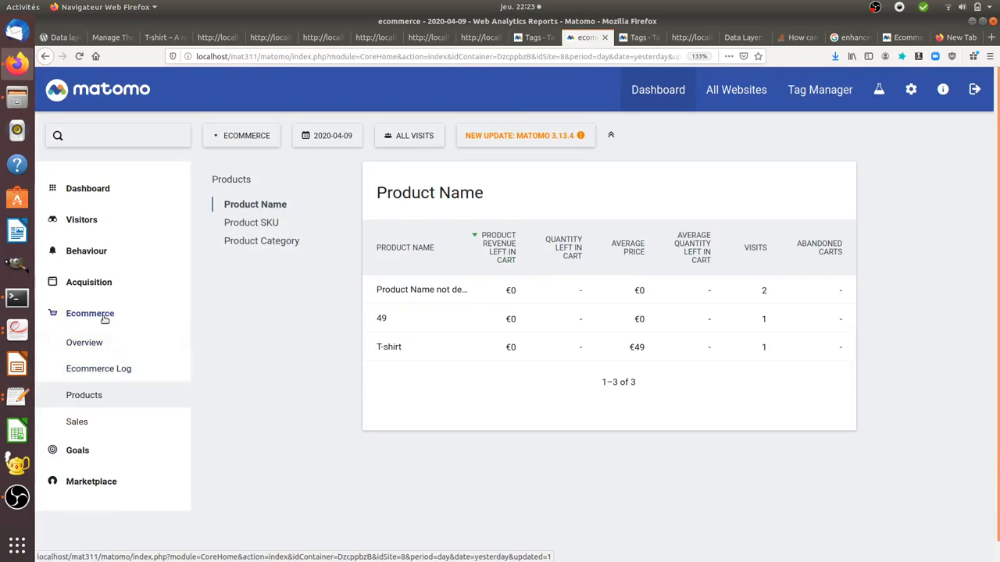
{"action": "mouse_move", "coordinate": [278, 316]}
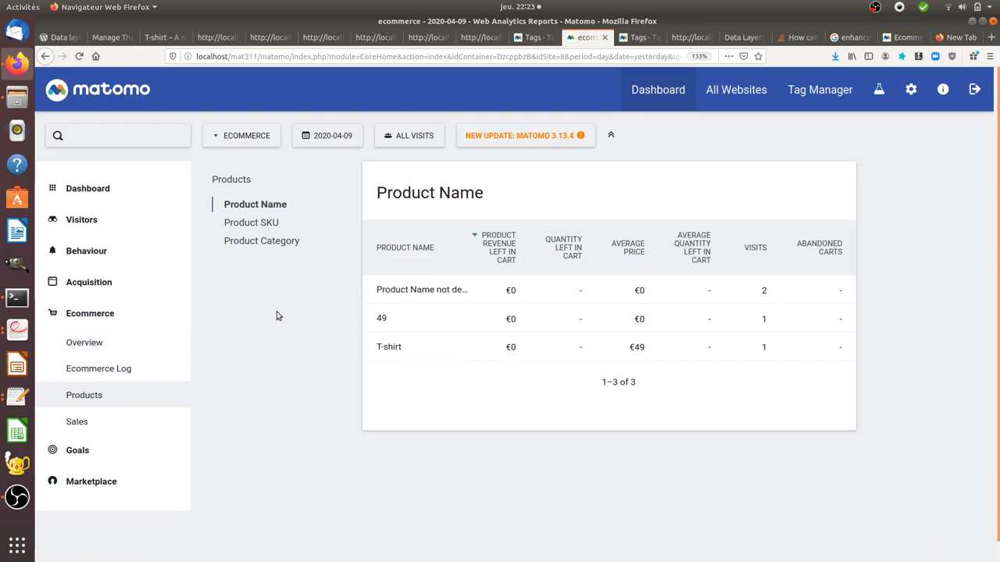
{"action": "left_click", "coordinate": [251, 222]}
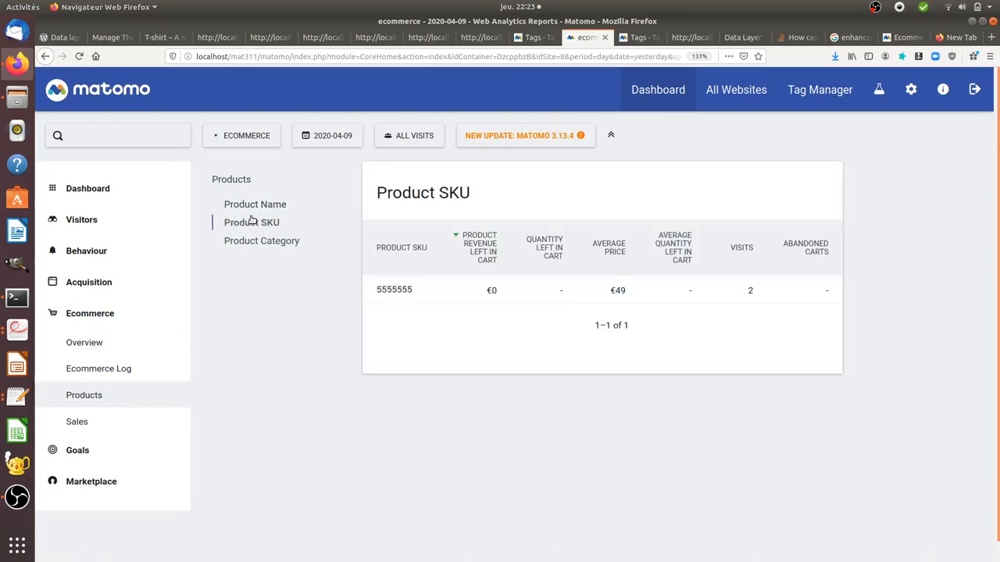
{"action": "left_click", "coordinate": [262, 241]}
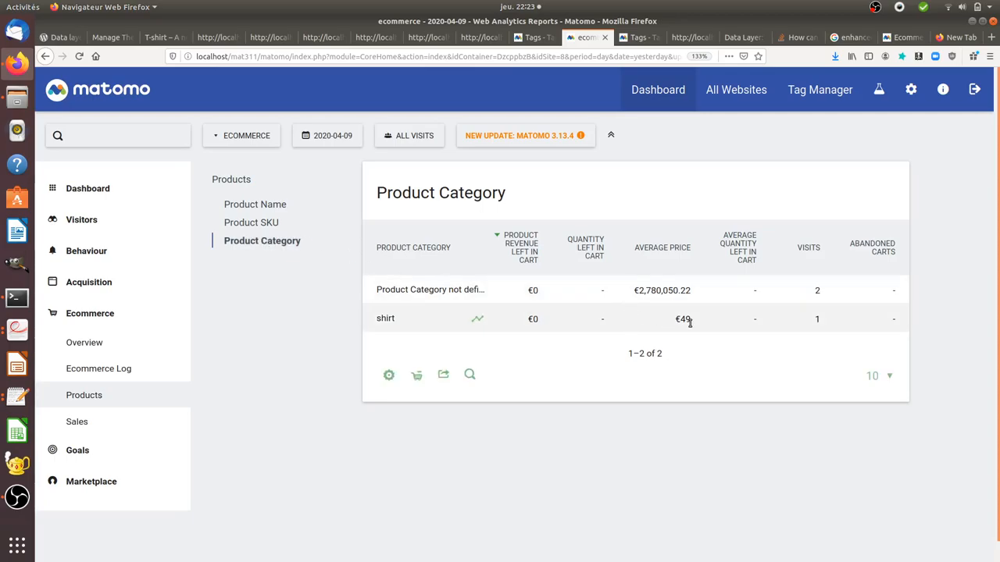
{"action": "mouse_move", "coordinate": [389, 319]}
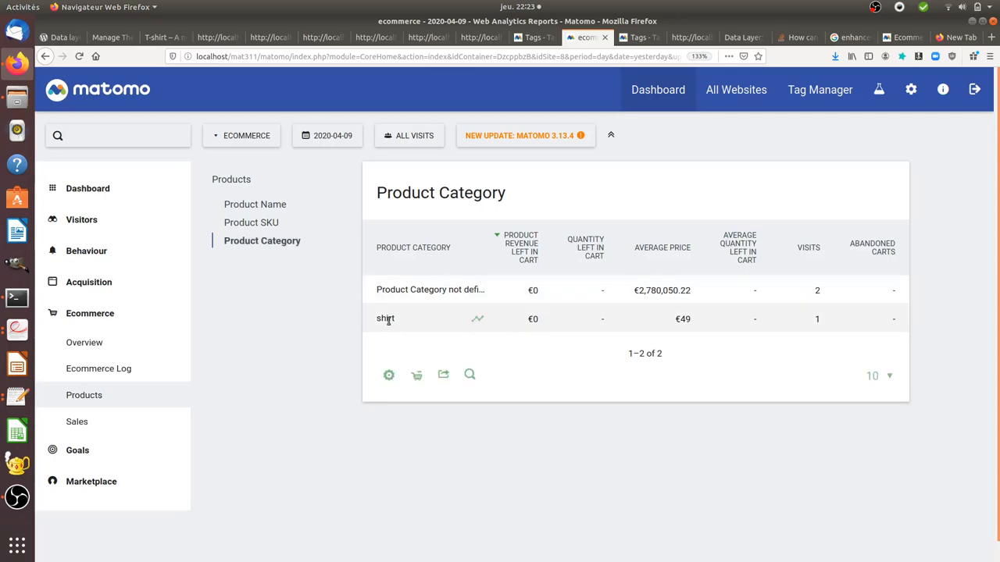
{"action": "mouse_move", "coordinate": [360, 323]}
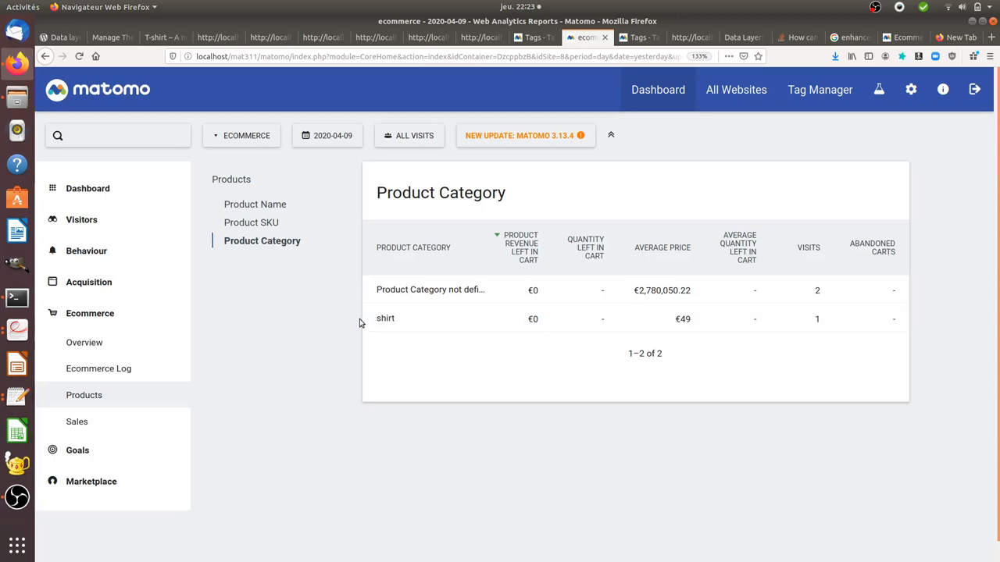
{"action": "left_click", "coordinate": [255, 204]}
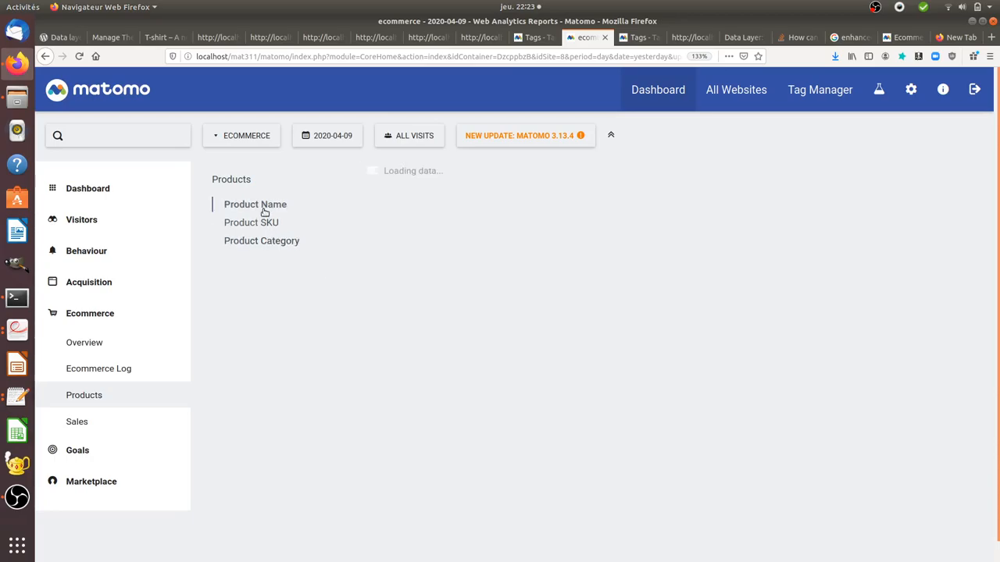
{"action": "left_click", "coordinate": [255, 204]}
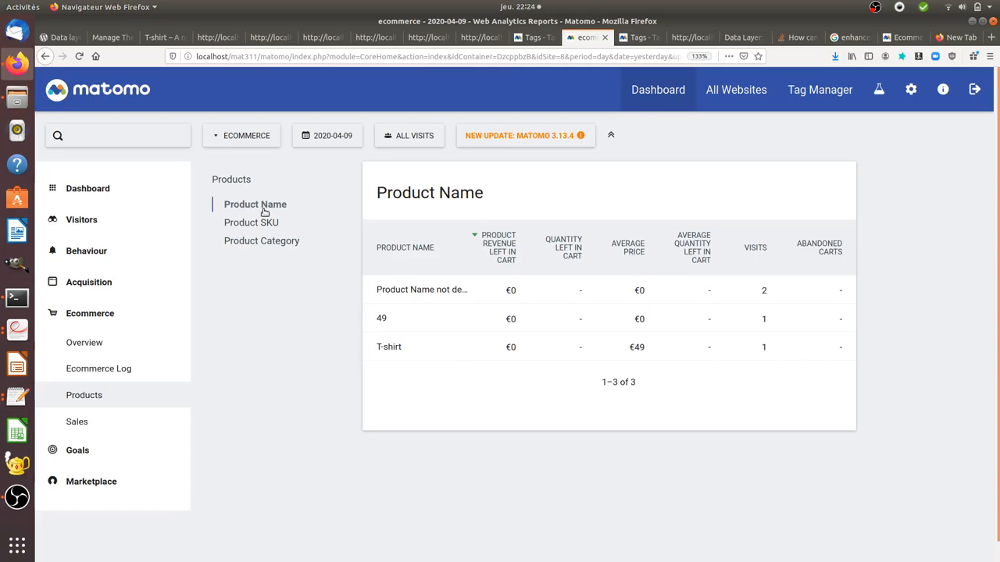
{"action": "mouse_move", "coordinate": [273, 289]}
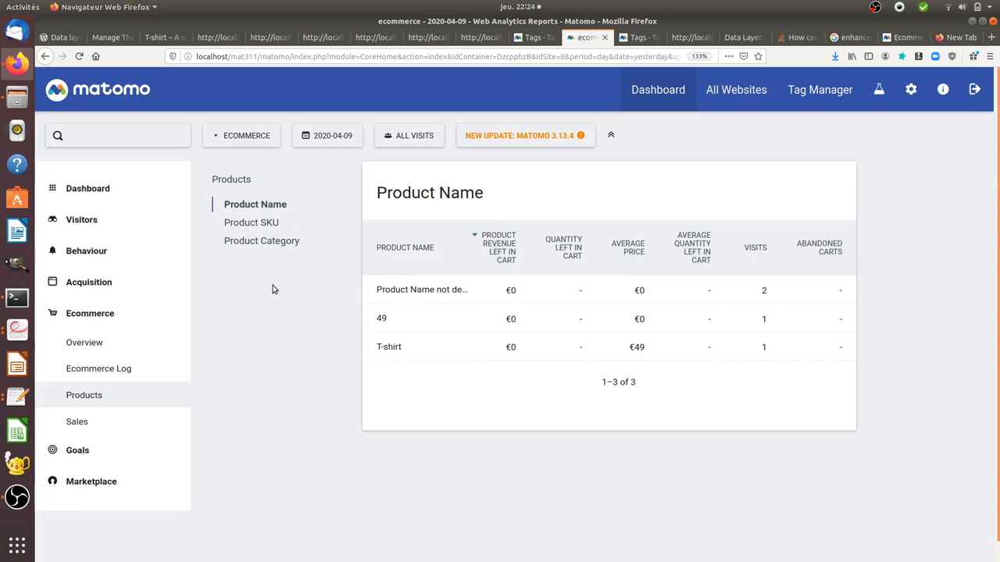
{"action": "mouse_move", "coordinate": [86, 251]}
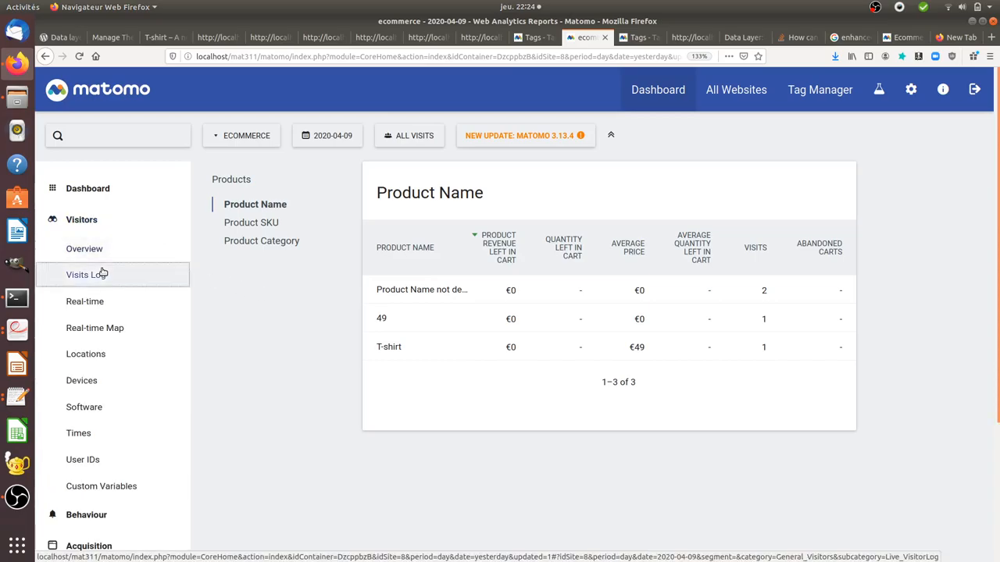
Scroll the Visits Log to the 27-action visit of T-shirt product page views
{"action": "left_click", "coordinate": [86, 274]}
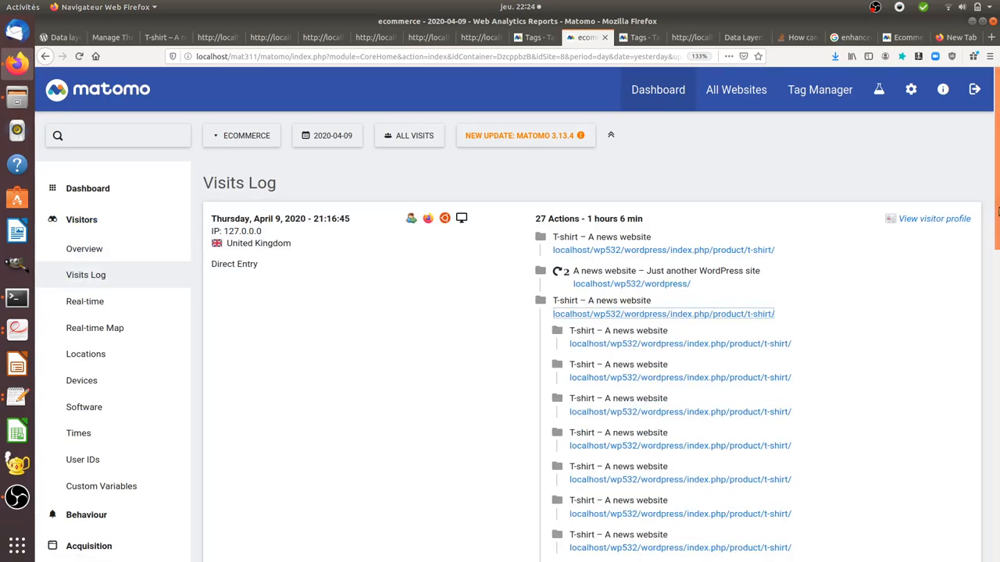
{"action": "scroll", "scroll_direction": "down", "scroll_amount": 3}
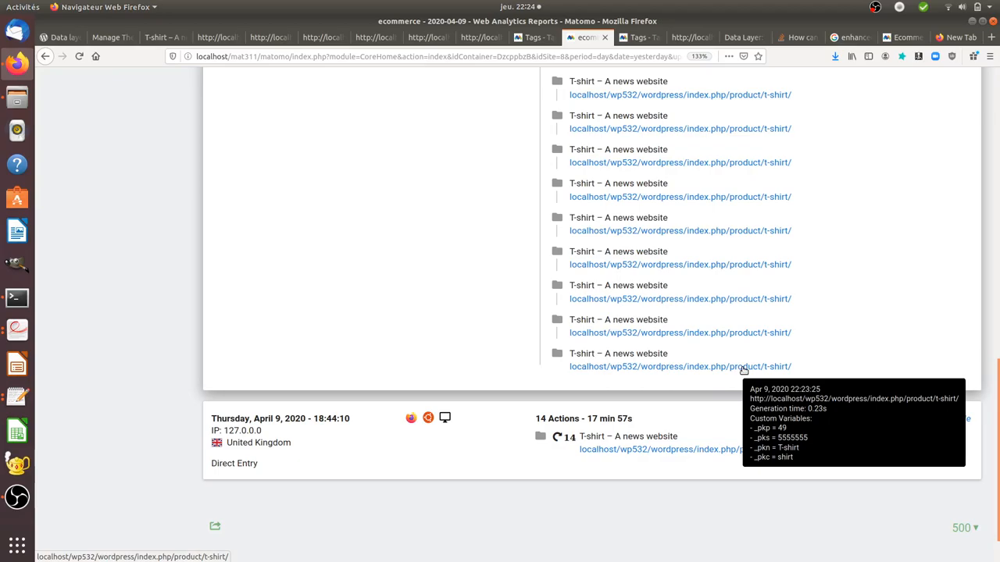
{"action": "mouse_move", "coordinate": [996, 281]}
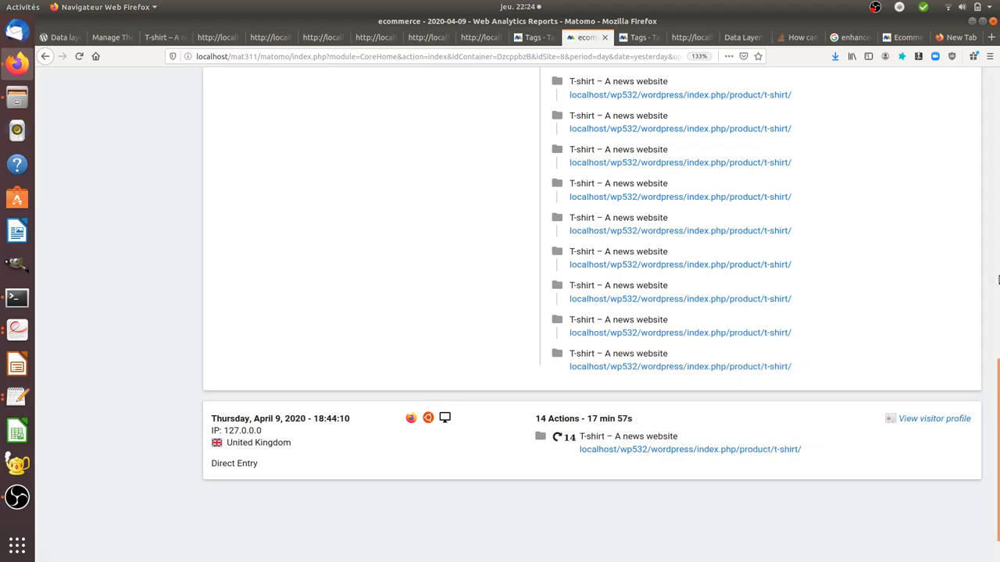
{"action": "scroll", "scroll_direction": "up", "scroll_amount": 3}
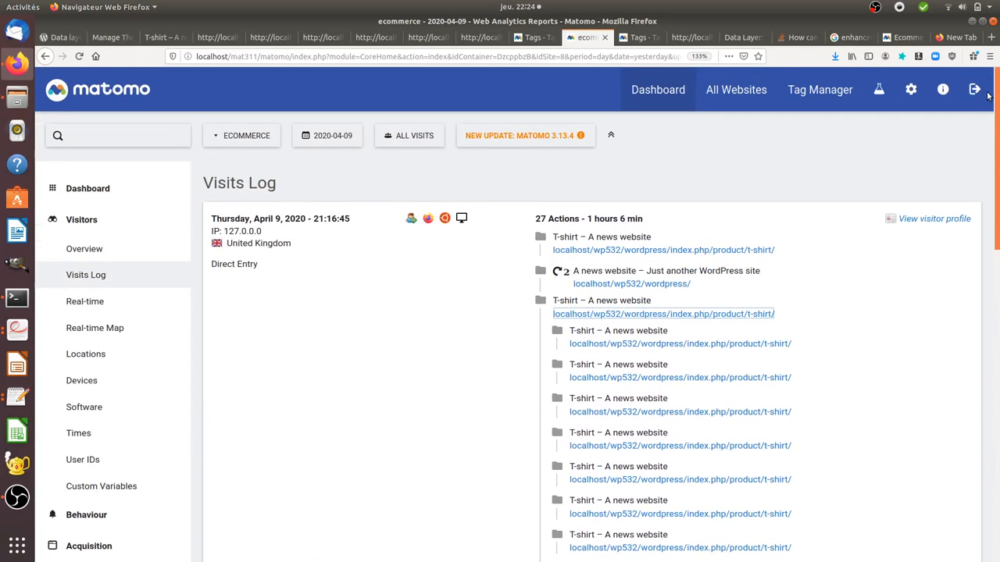
{"action": "scroll", "scroll_direction": "down", "scroll_amount": 3}
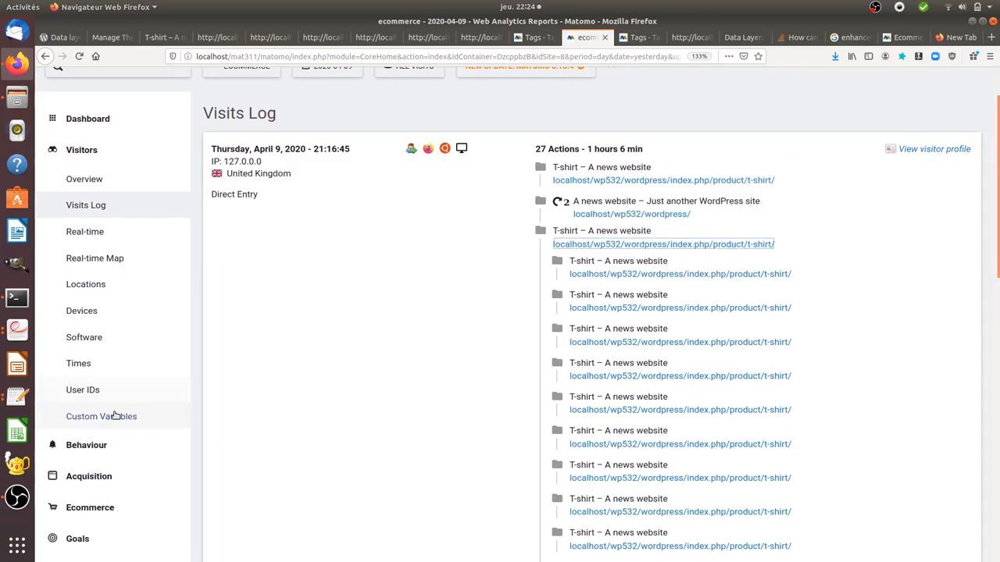
Check the Custom Variables and Ecommerce Products reports, then return to the setEcommerceView guide
{"action": "left_click", "coordinate": [100, 417]}
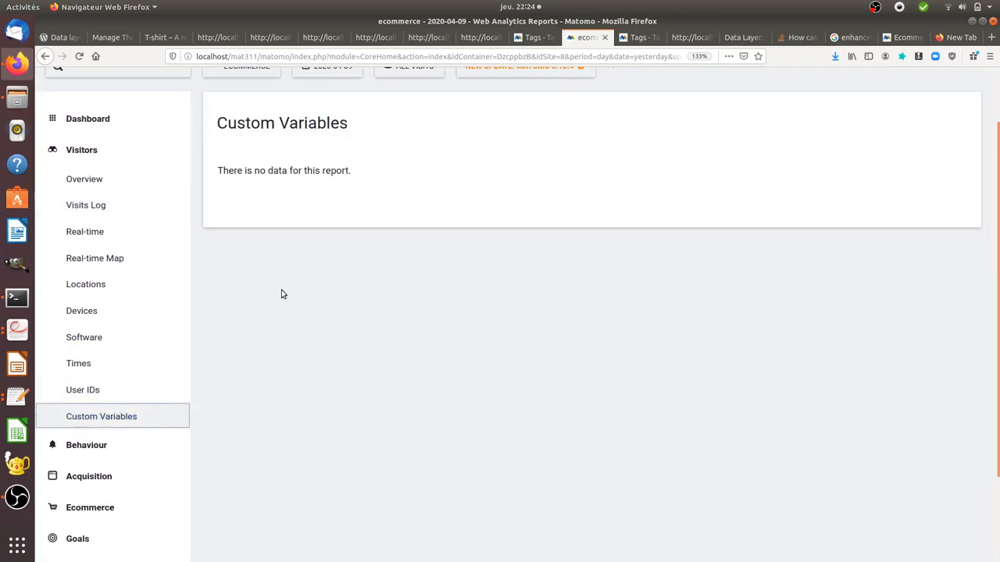
{"action": "mouse_move", "coordinate": [83, 179]}
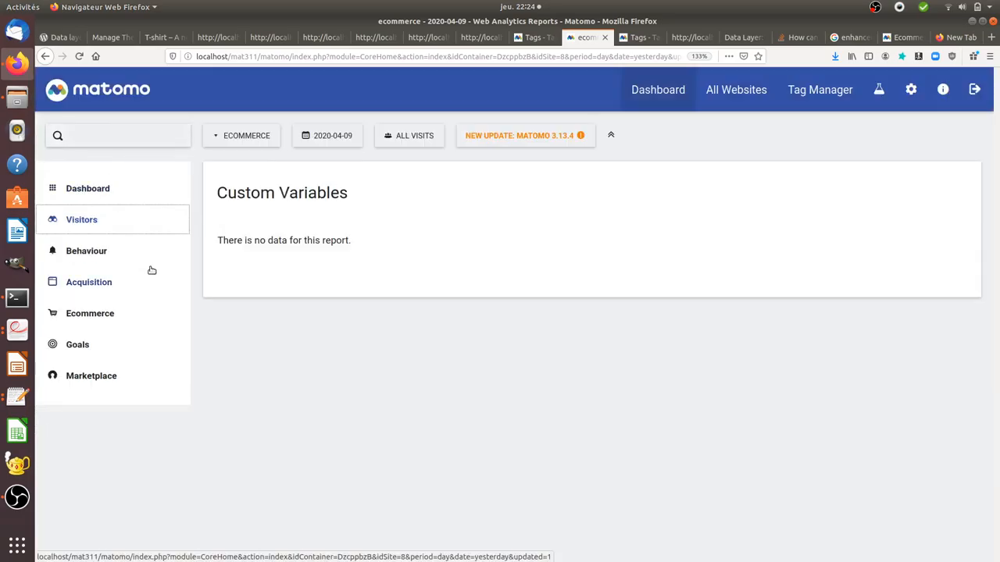
{"action": "mouse_move", "coordinate": [115, 313]}
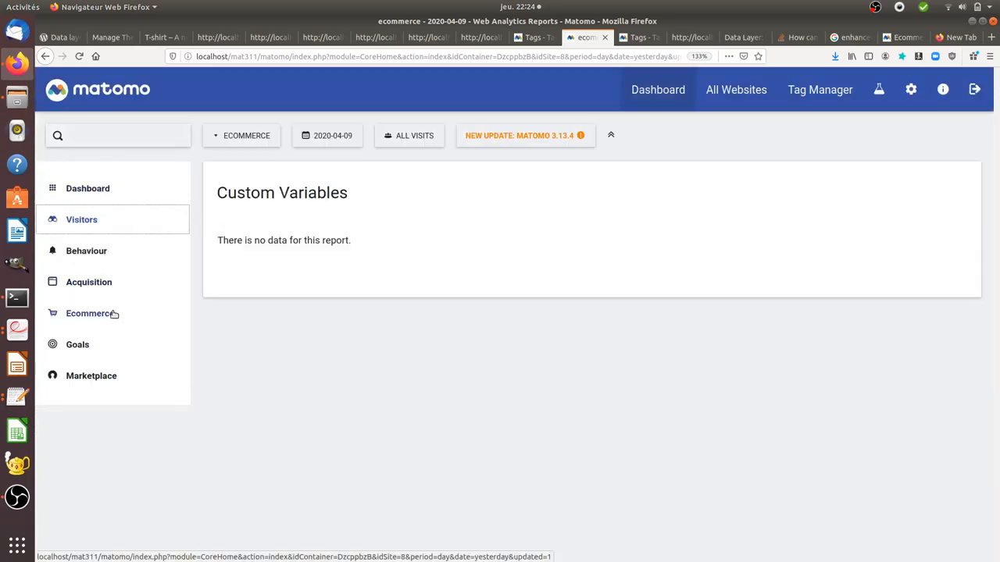
{"action": "left_click", "coordinate": [89, 314]}
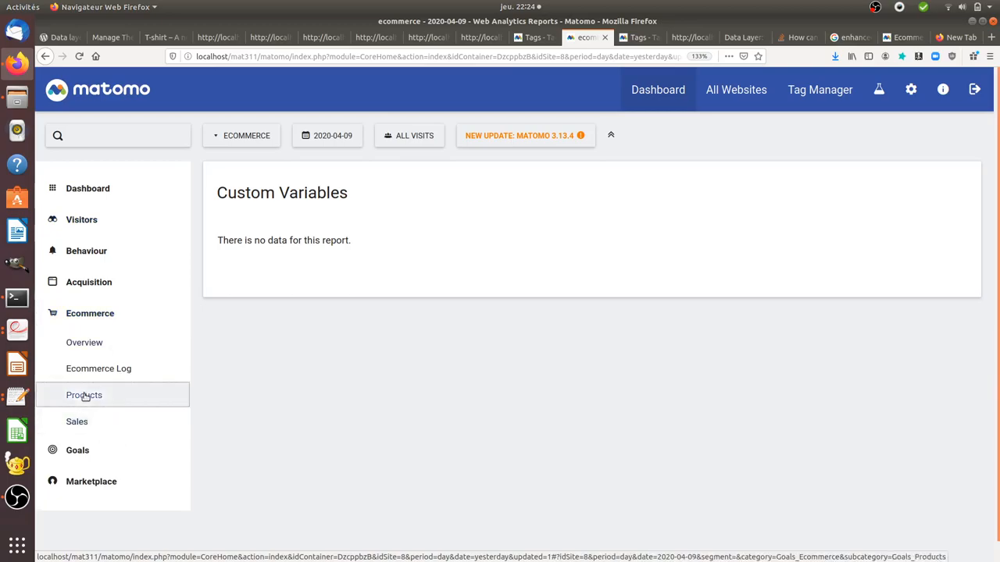
{"action": "left_click", "coordinate": [83, 394]}
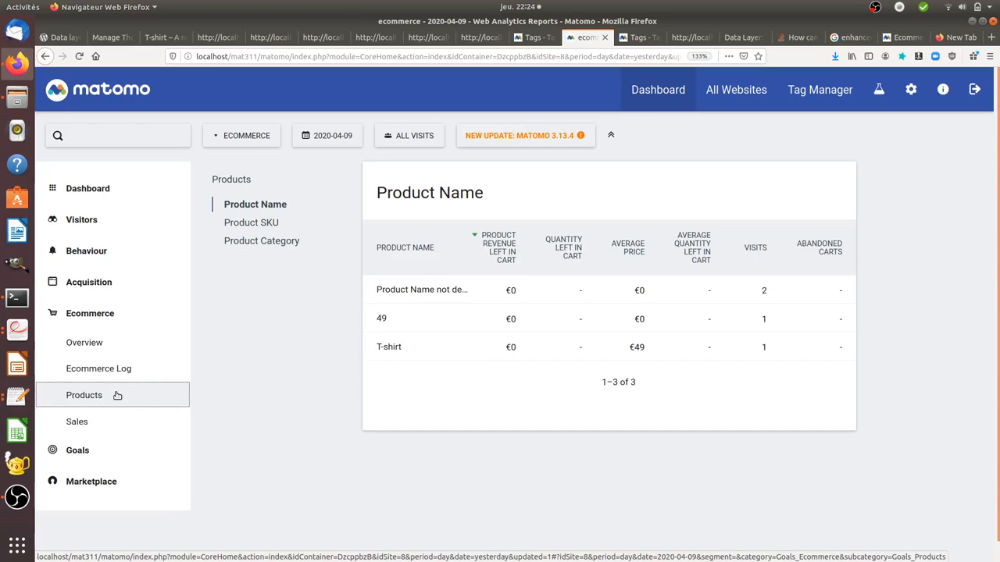
{"action": "left_click", "coordinate": [902, 37]}
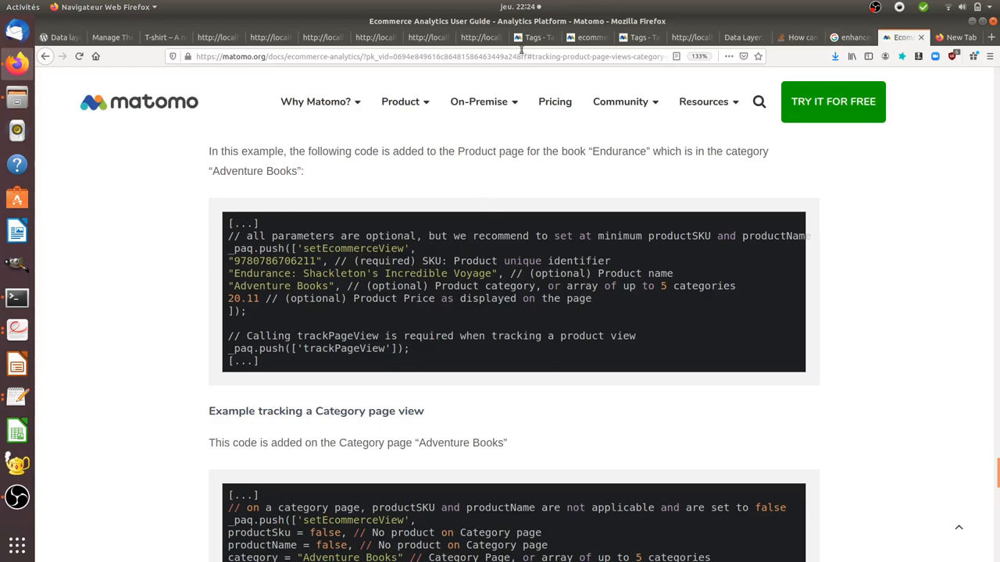
Revisit the Products report, then scroll the guide to 'Tracking Add to Cart & Items Added to the Cart'
{"action": "left_click", "coordinate": [586, 38]}
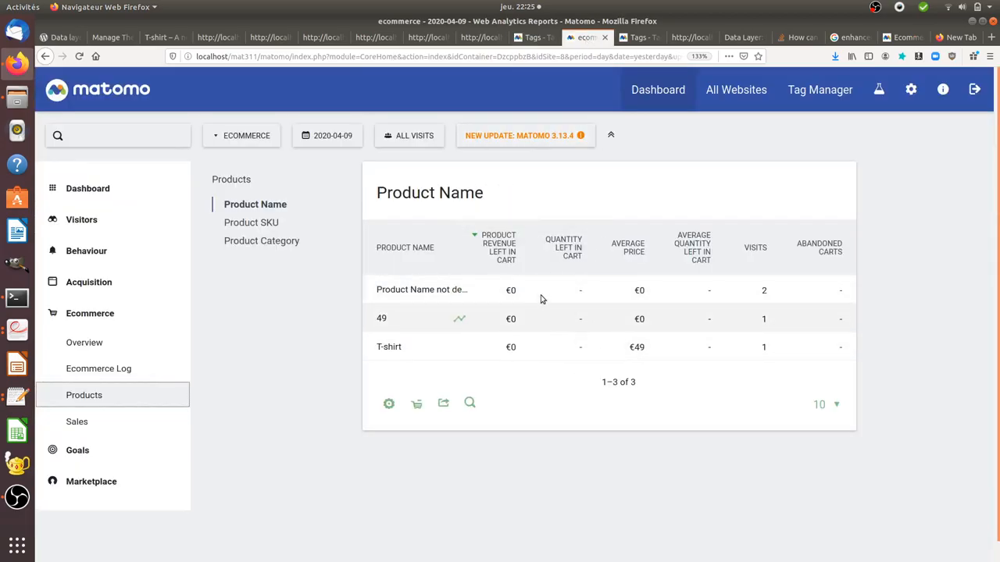
{"action": "mouse_move", "coordinate": [649, 375]}
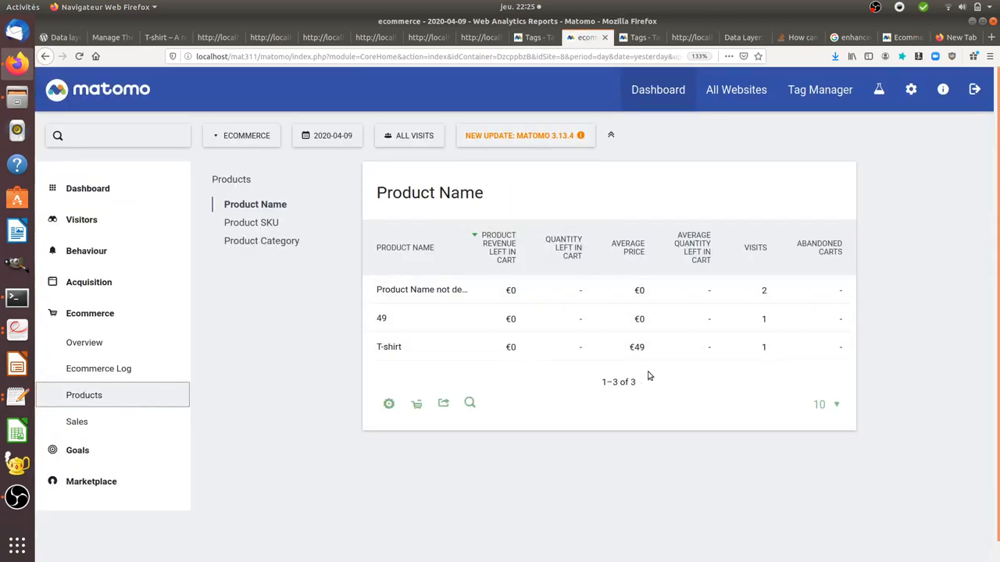
{"action": "mouse_move", "coordinate": [603, 283]}
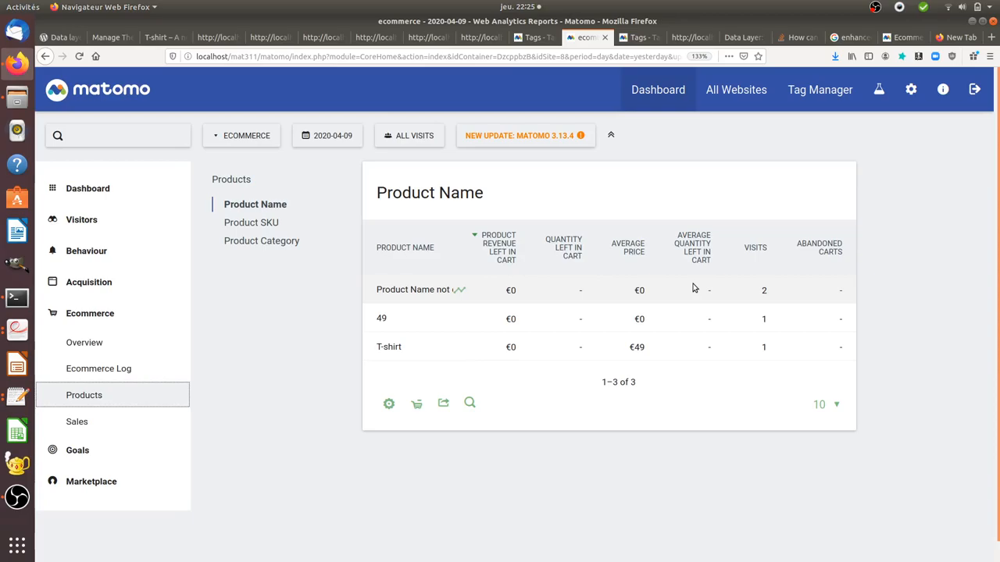
{"action": "mouse_move", "coordinate": [814, 209]}
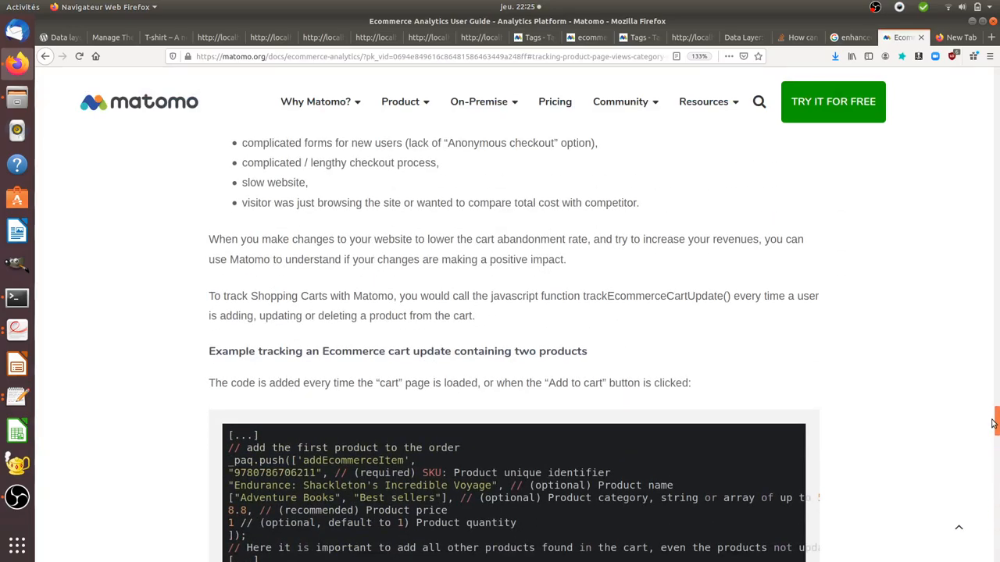
{"action": "scroll", "scroll_direction": "down", "scroll_amount": 3}
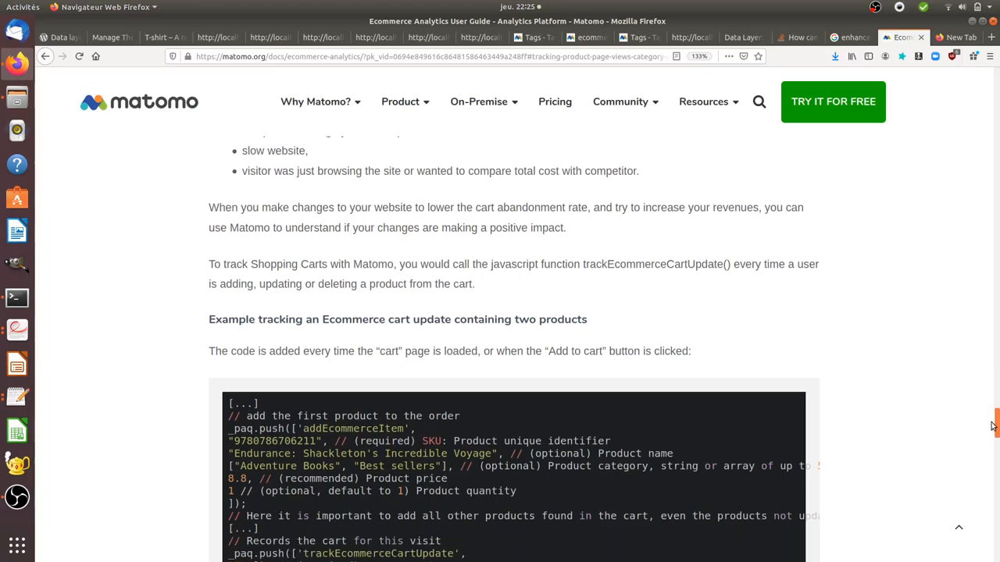
{"action": "scroll", "scroll_direction": "down", "scroll_amount": 3}
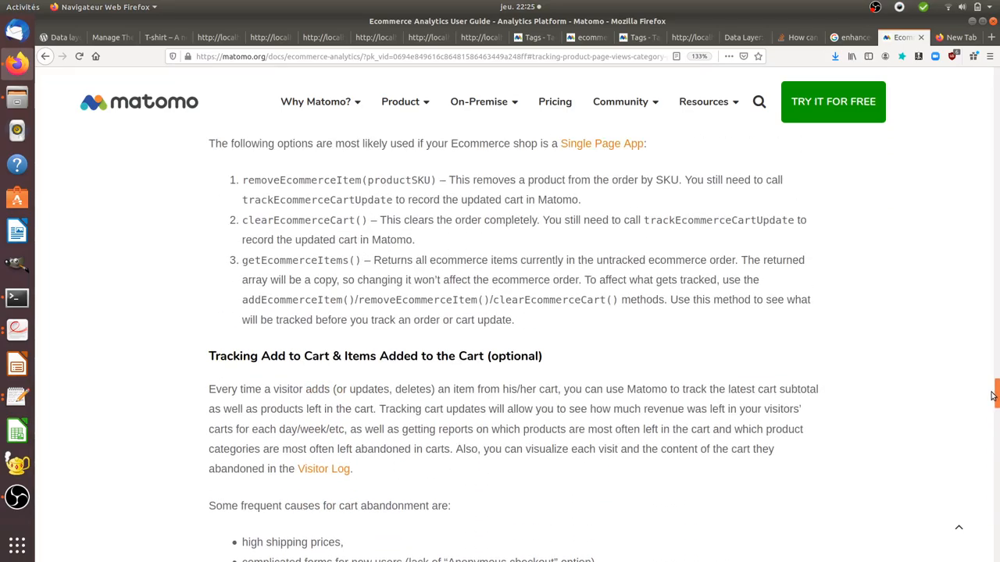
{"action": "scroll", "scroll_direction": "down", "scroll_amount": 3}
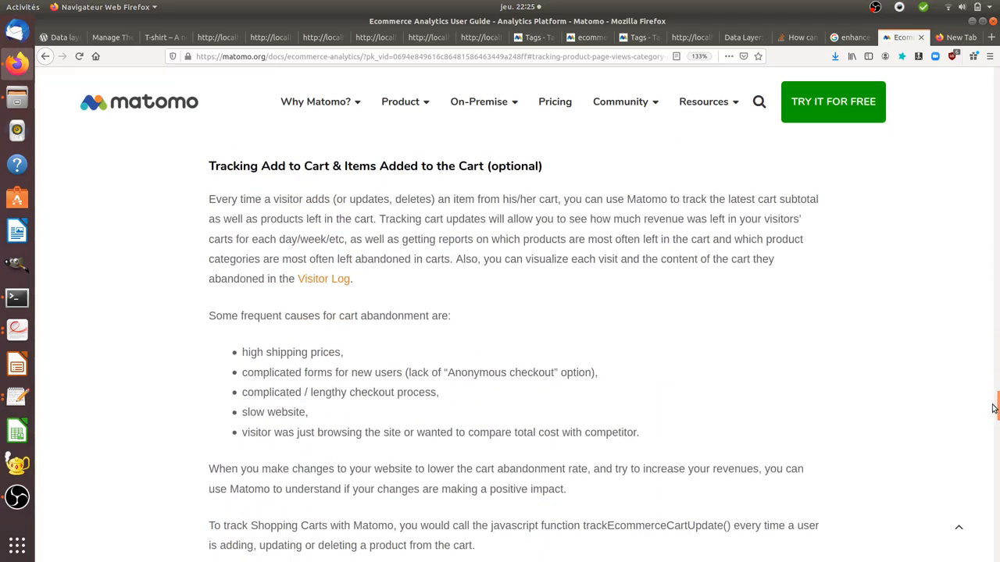